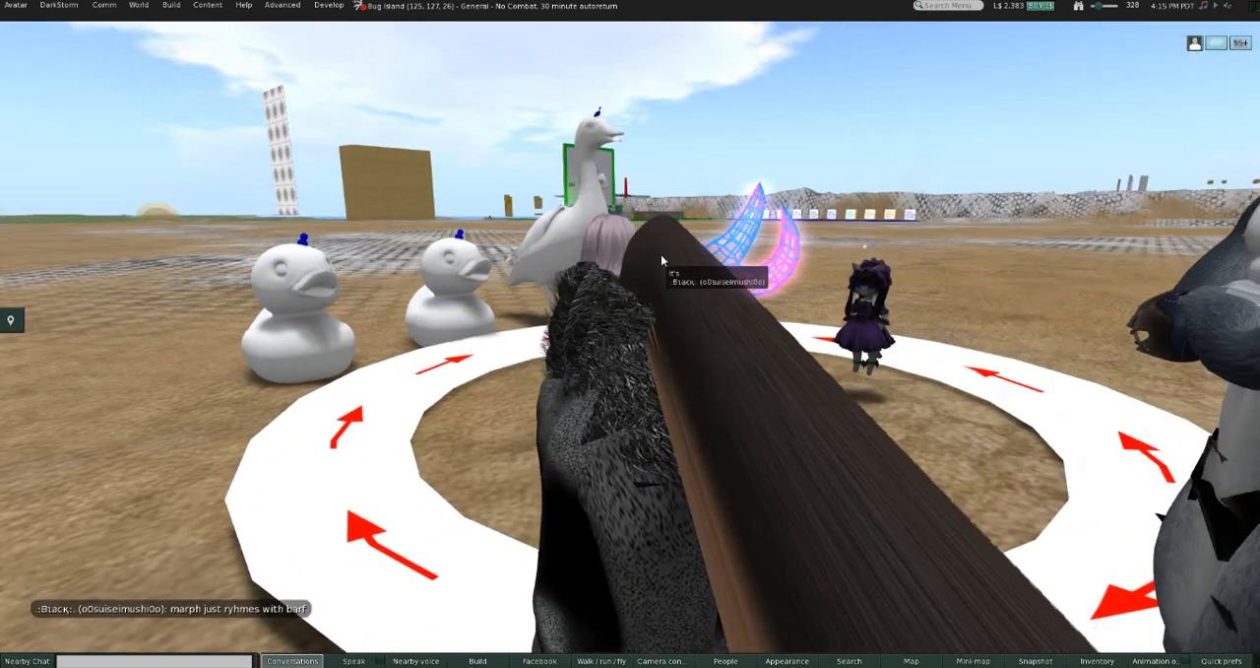
Step: Export the head attachment via DarkStorm XML Export and save it as bjd head on the Desktop
right_click(662, 260)
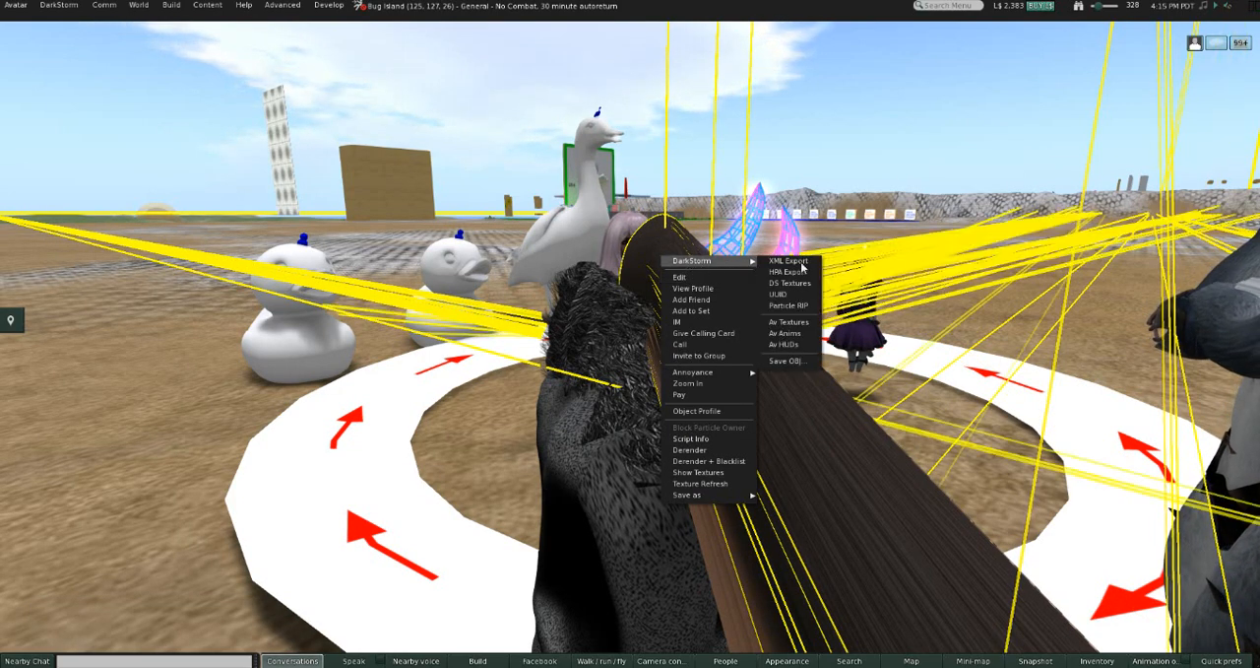
left_click(789, 260)
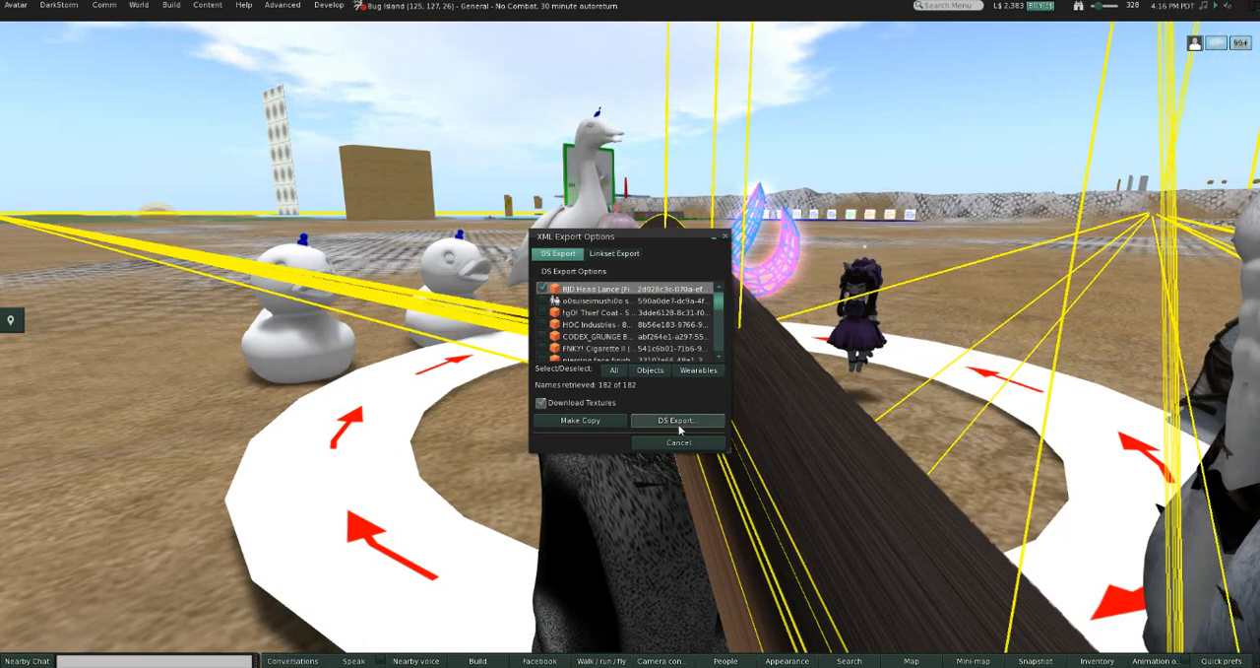
left_click(677, 421)
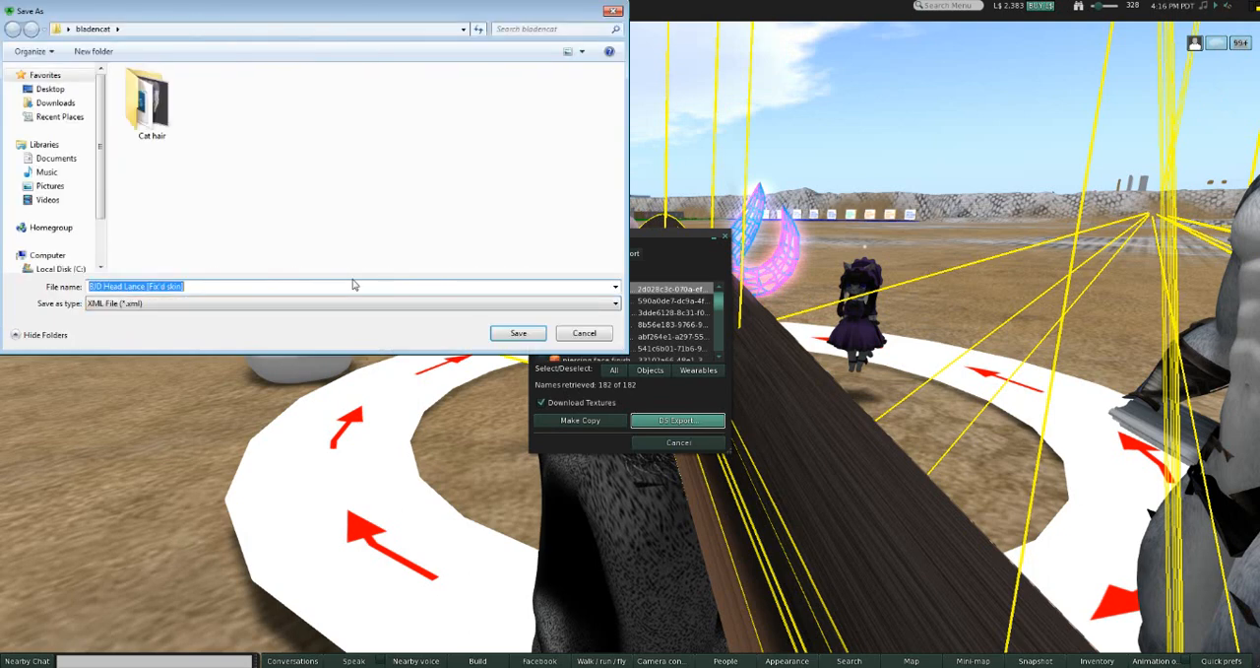
left_click(49, 88)
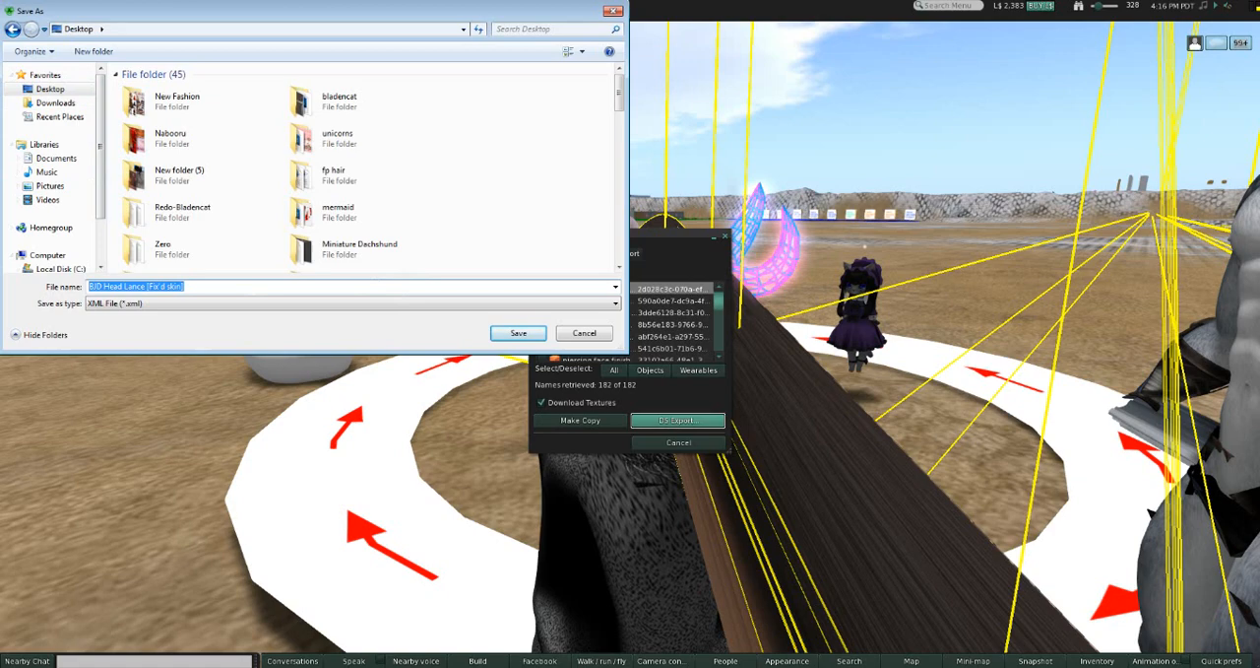
left_click(518, 332)
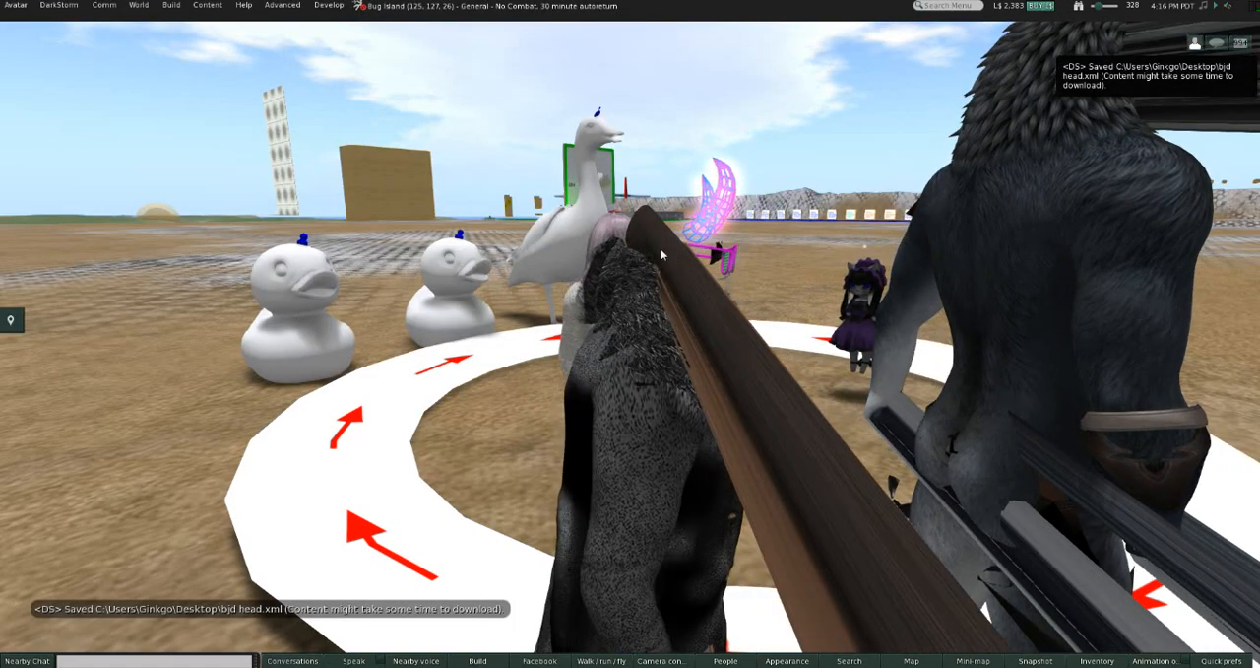
Step: Save the head attachment with its textures as a Collada file on the Desktop
right_click(630, 256)
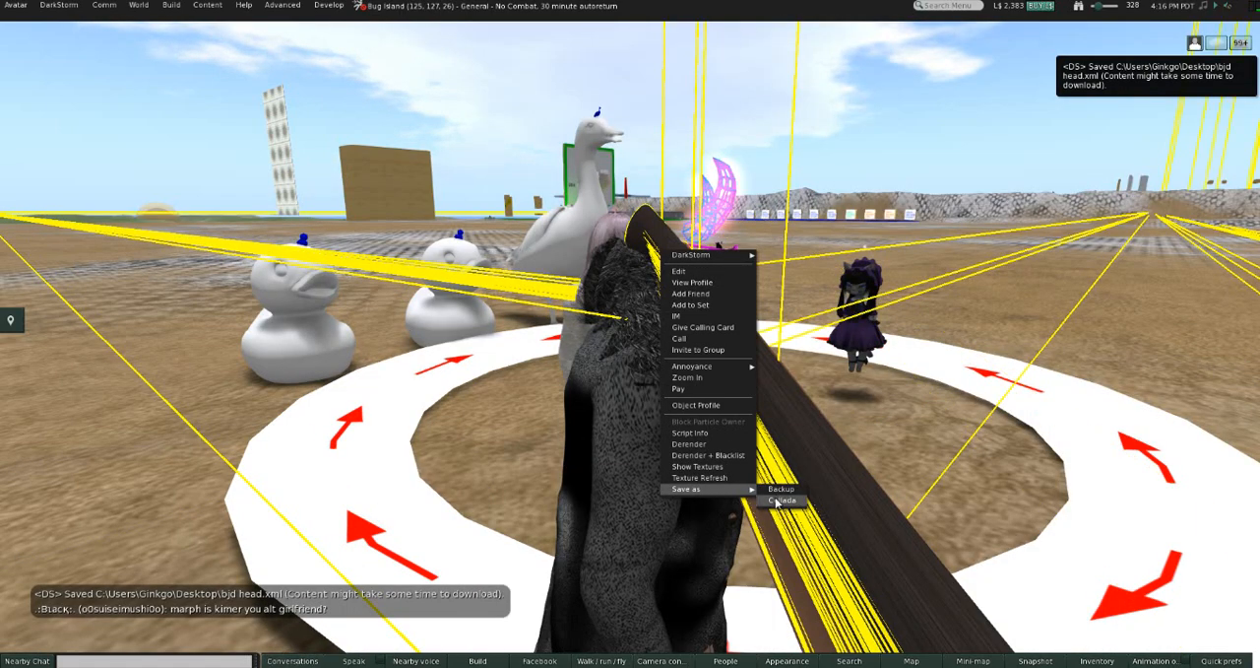
left_click(780, 500)
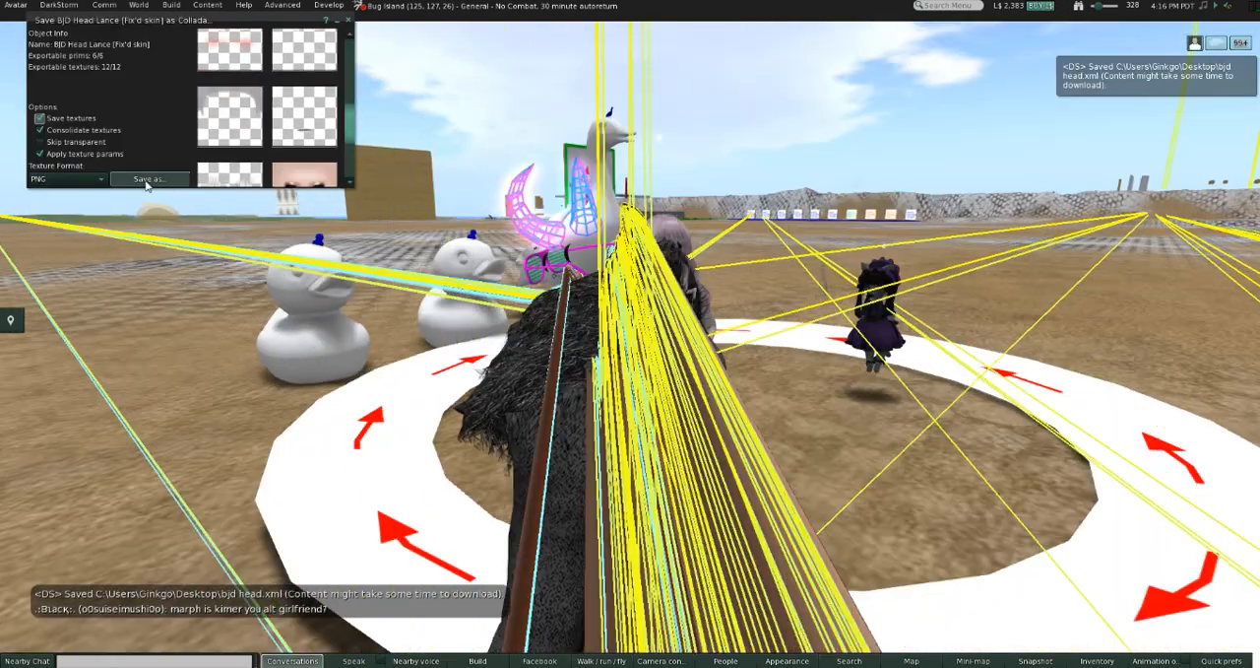
left_click(150, 180)
type("bjd headt")
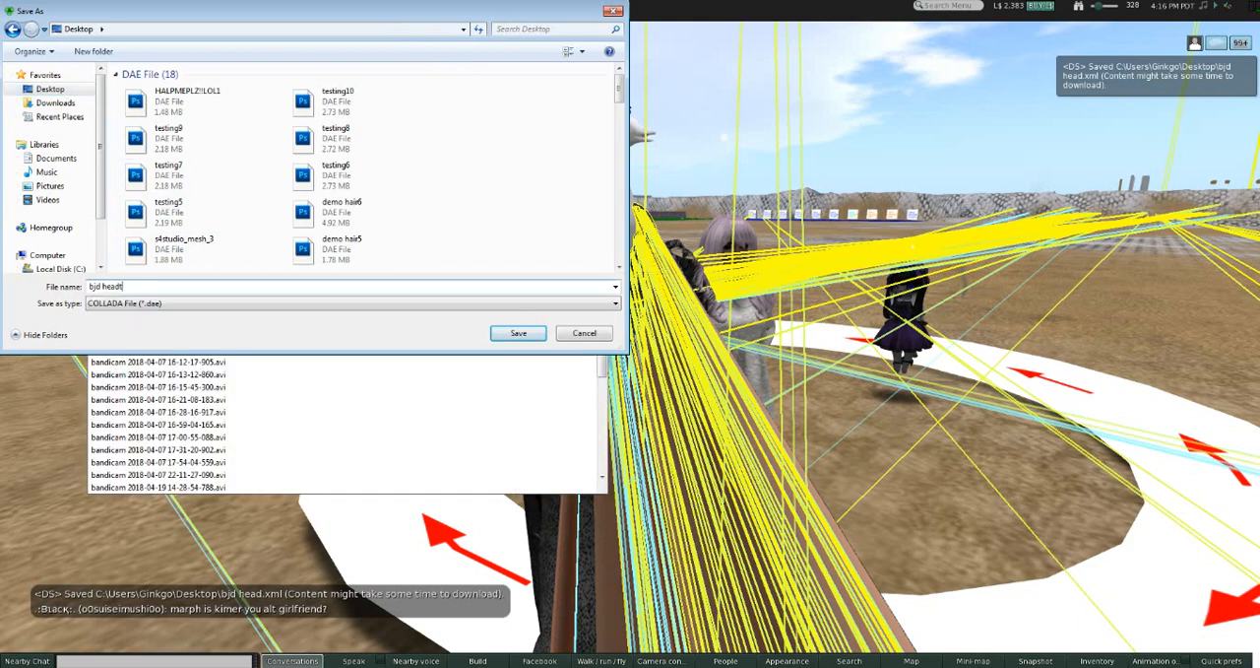
left_click(518, 332)
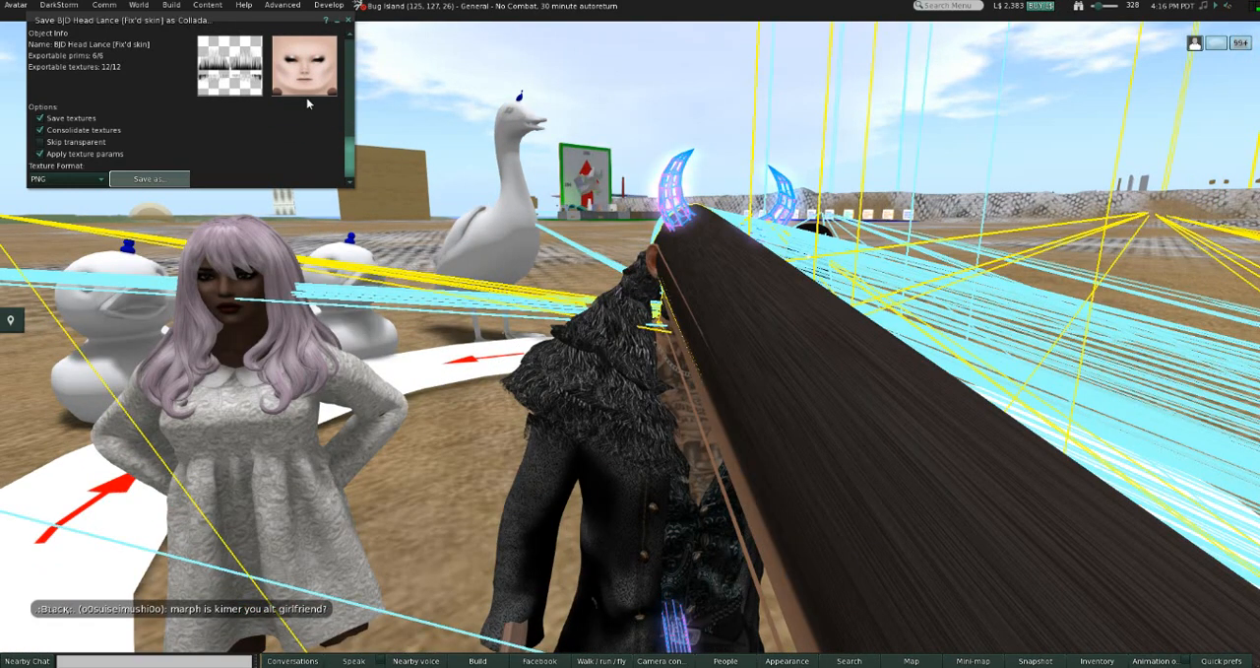
left_click(148, 178)
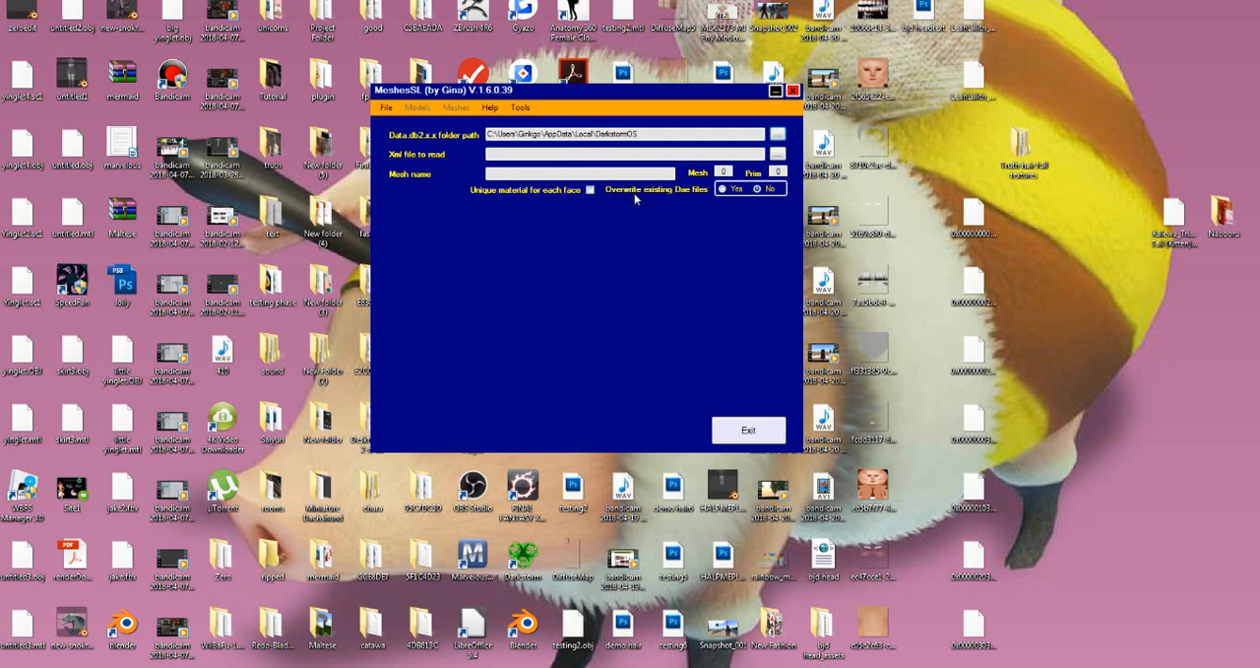
left_click(722, 188)
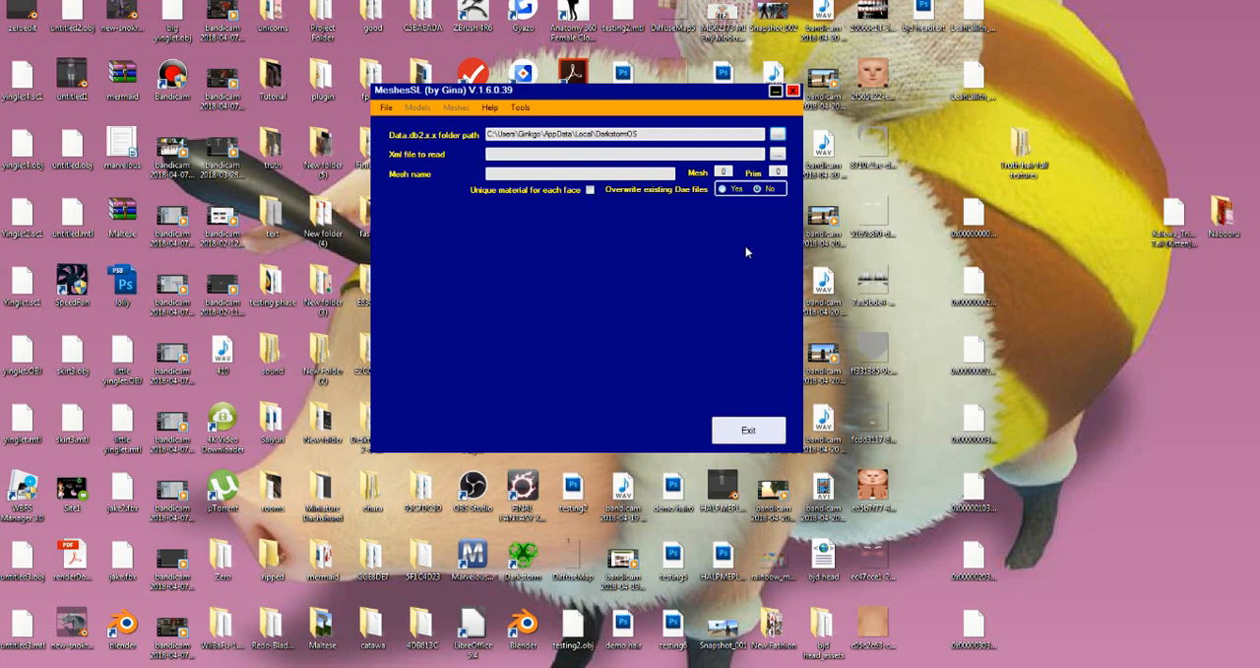
Step: Load Desktop\bjd head.xml as the XML file to read in MeshesSL
left_click(777, 154)
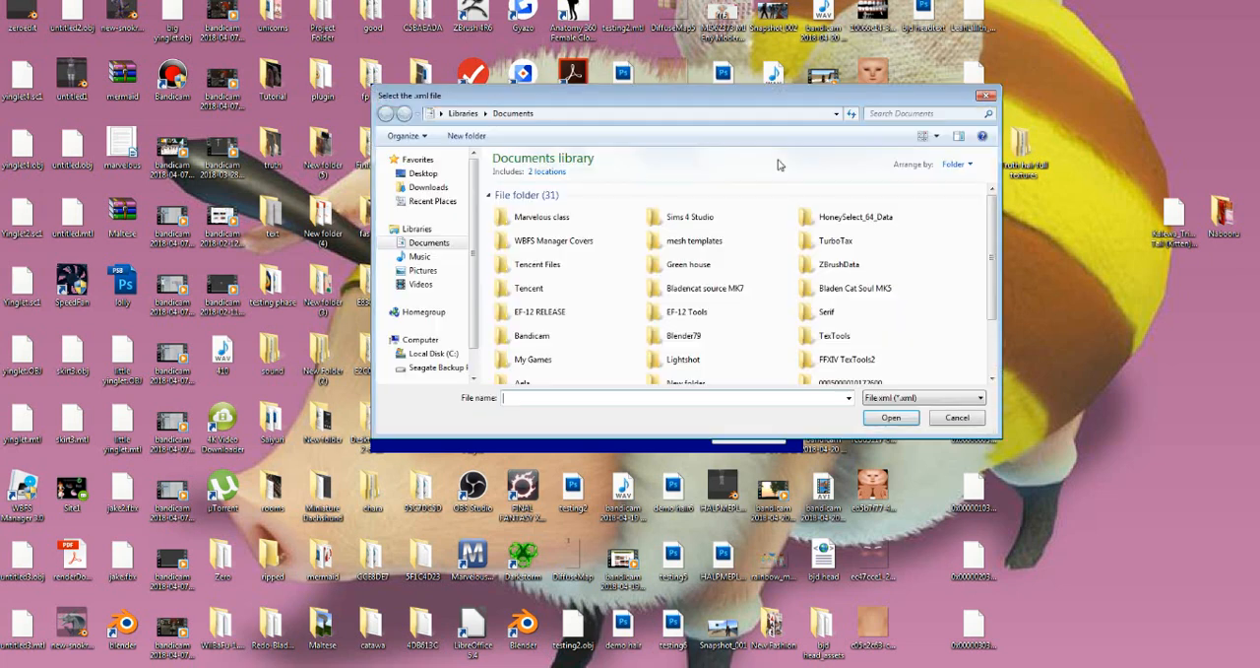
left_click(423, 172)
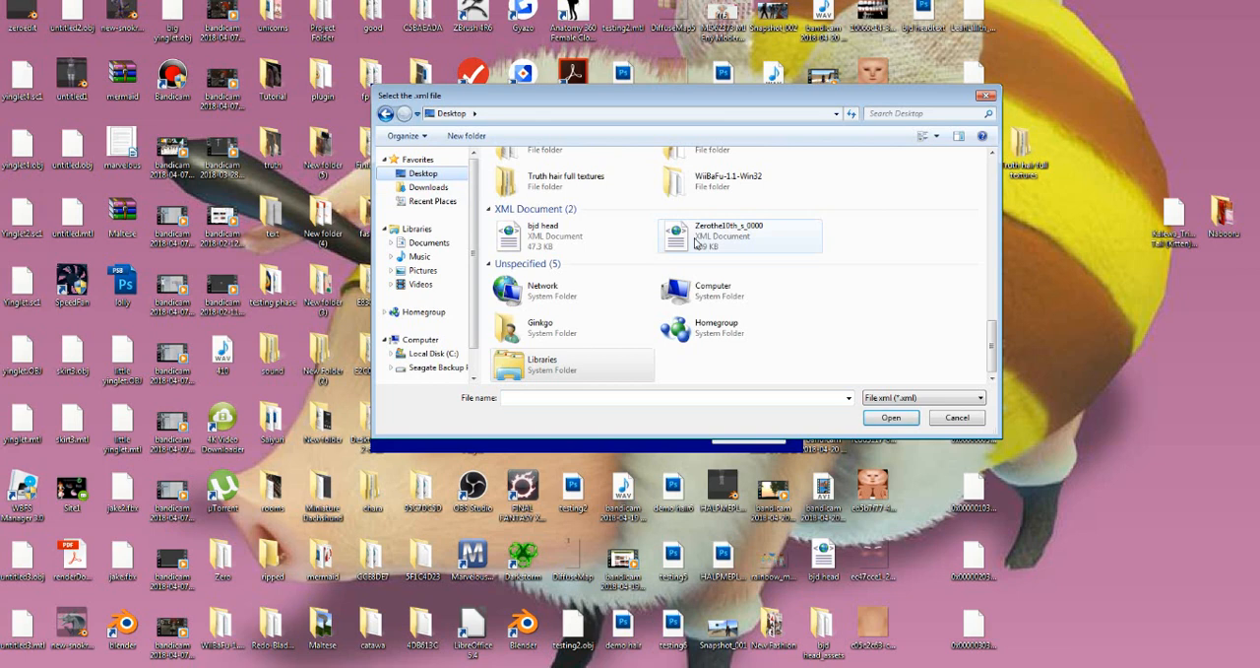
left_click(889, 416)
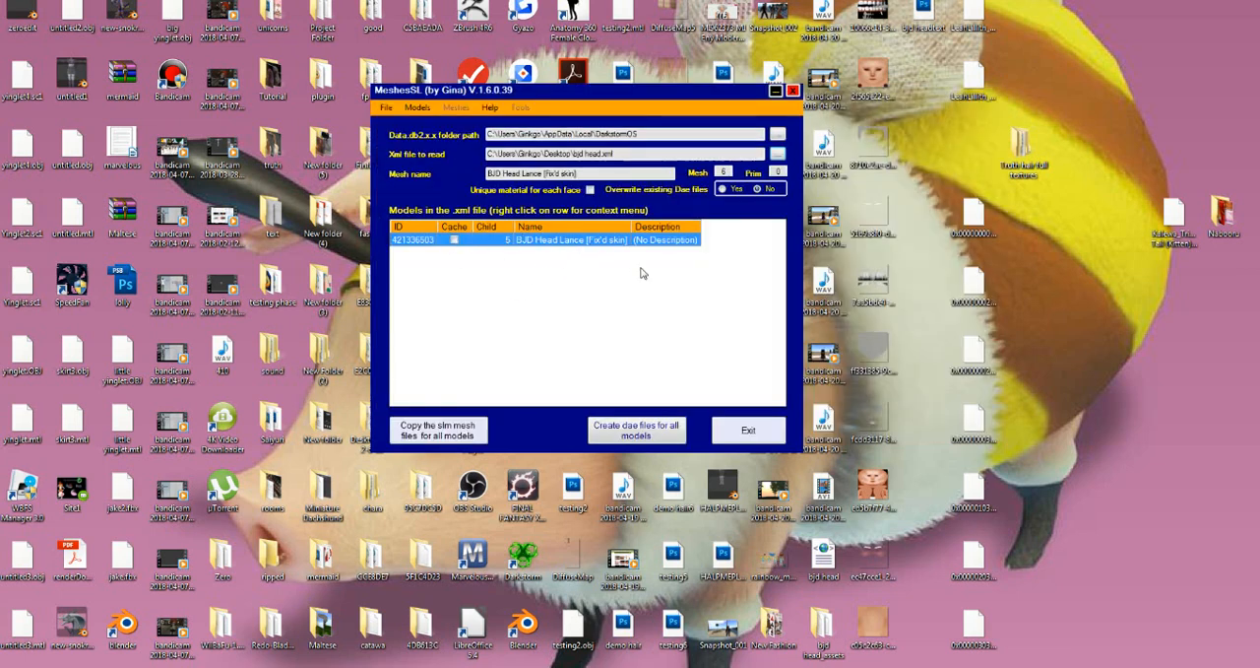
Step: Create the dae file for the BJD Head Lance [Fix'd skin] model and dismiss both notices
left_click(637, 430)
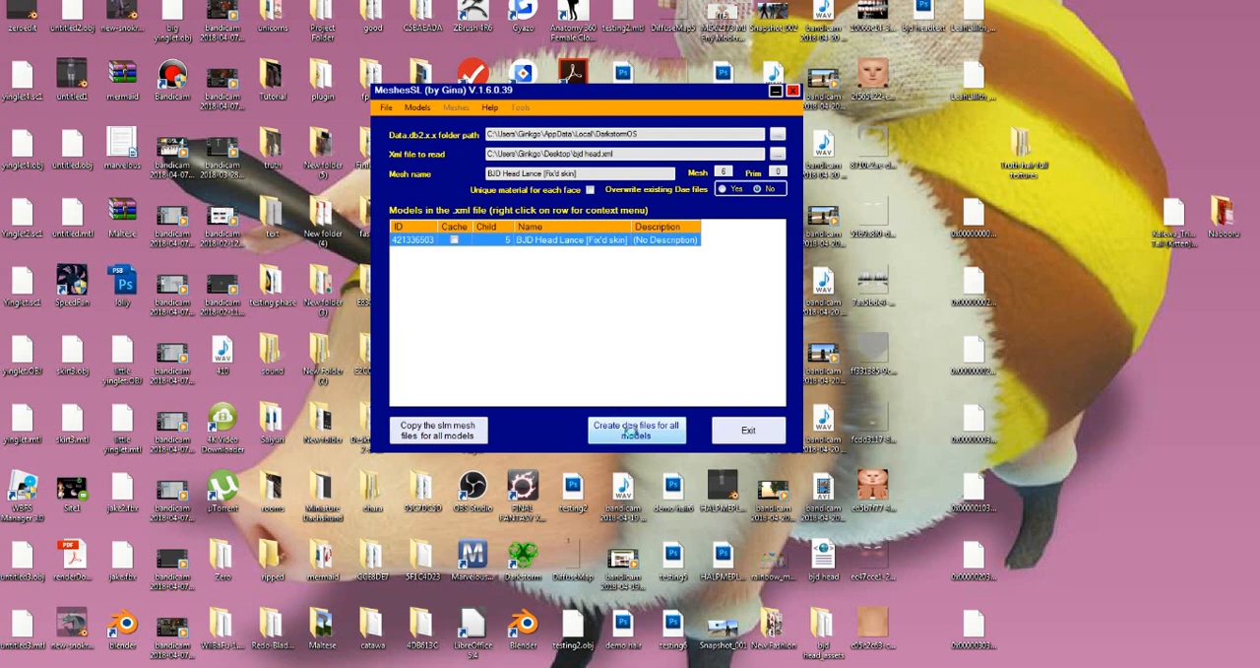
left_click(636, 430)
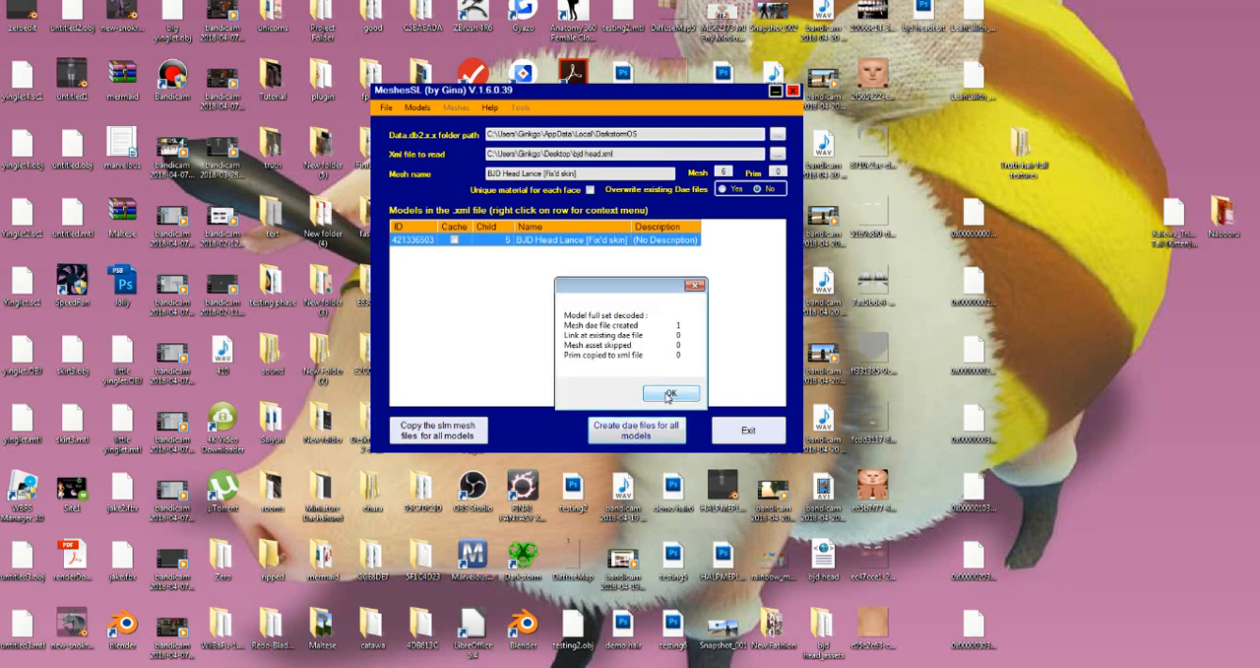
left_click(671, 393)
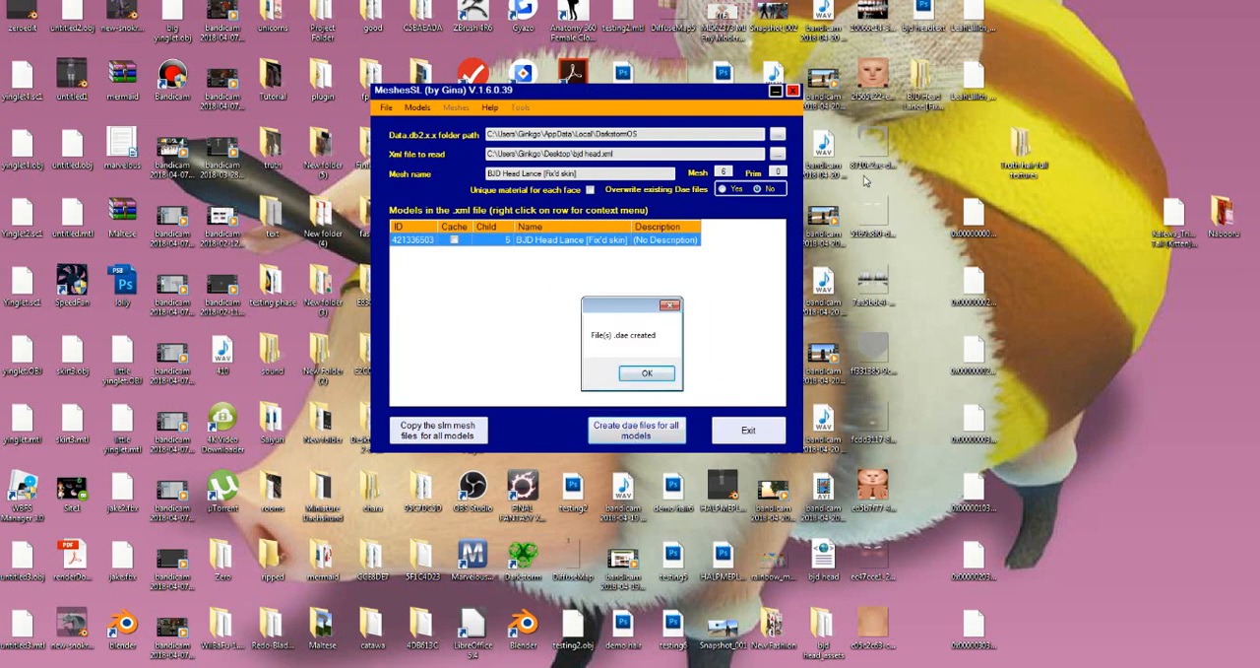
left_click(647, 373)
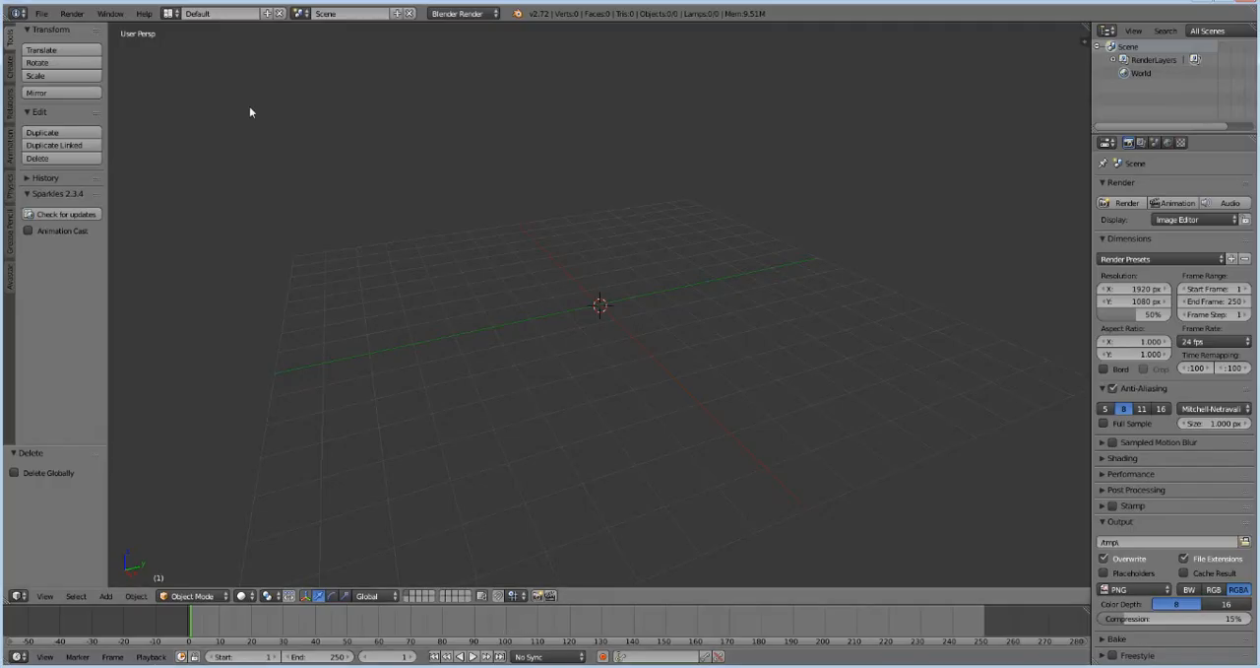
Step: Import the converted head .dae from the files to upload folder and show its data properties
left_click(42, 12)
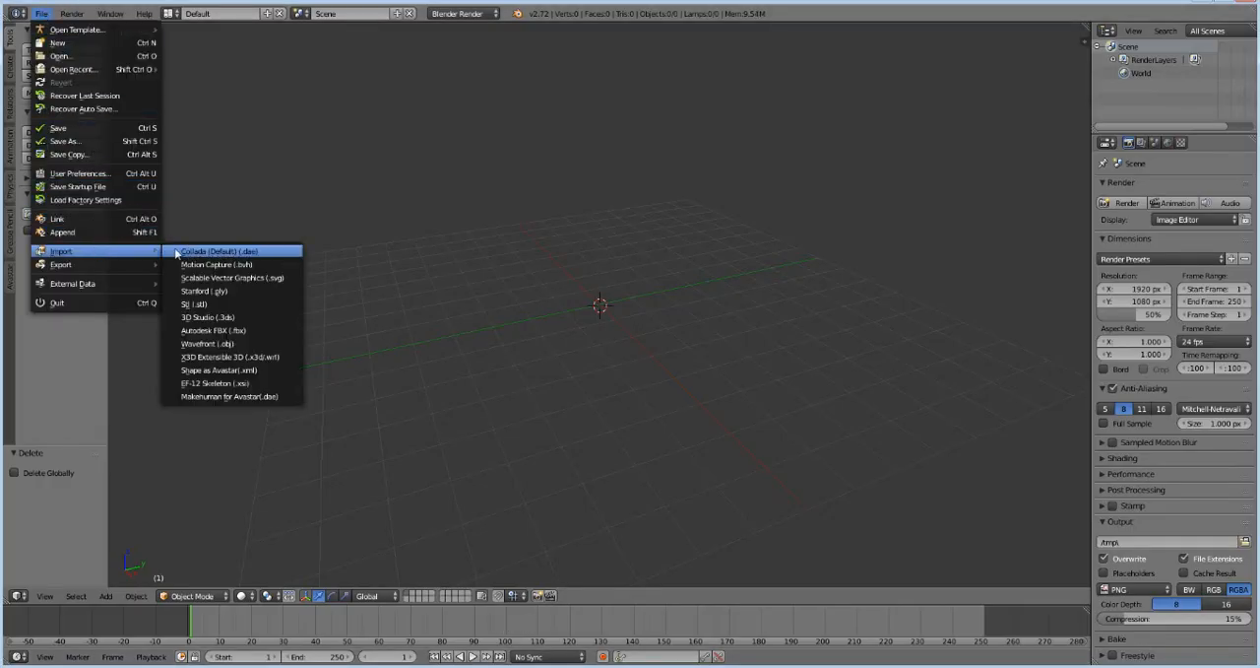
left_click(224, 251)
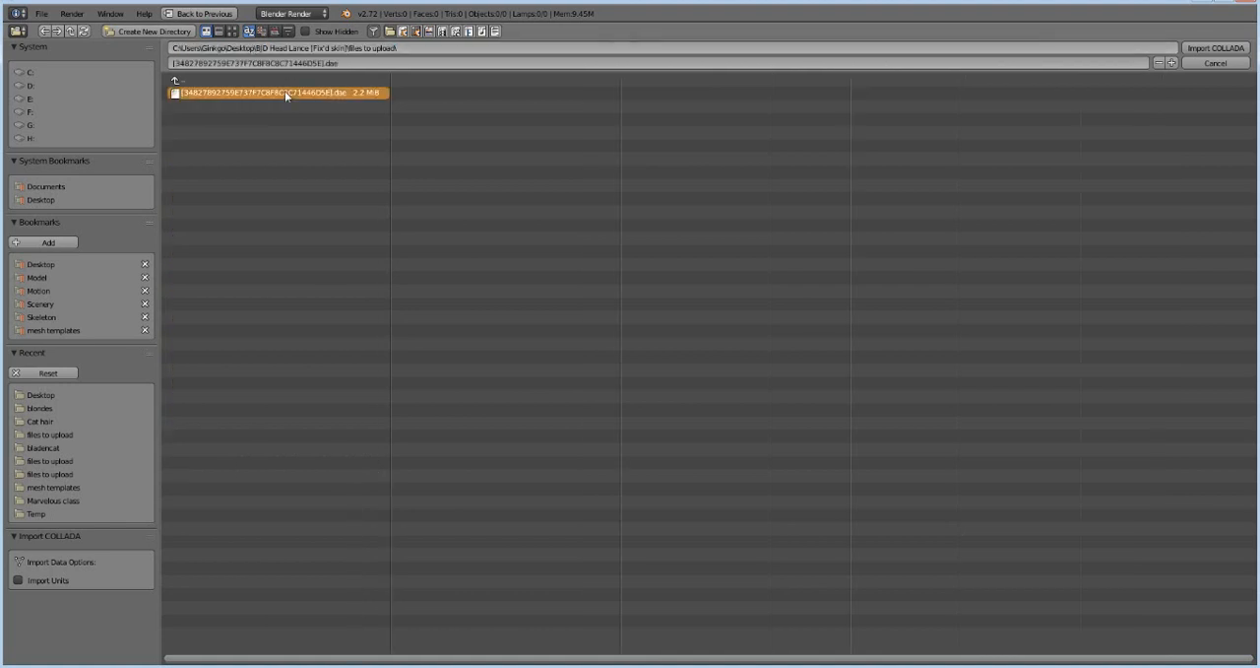
left_click(1215, 47)
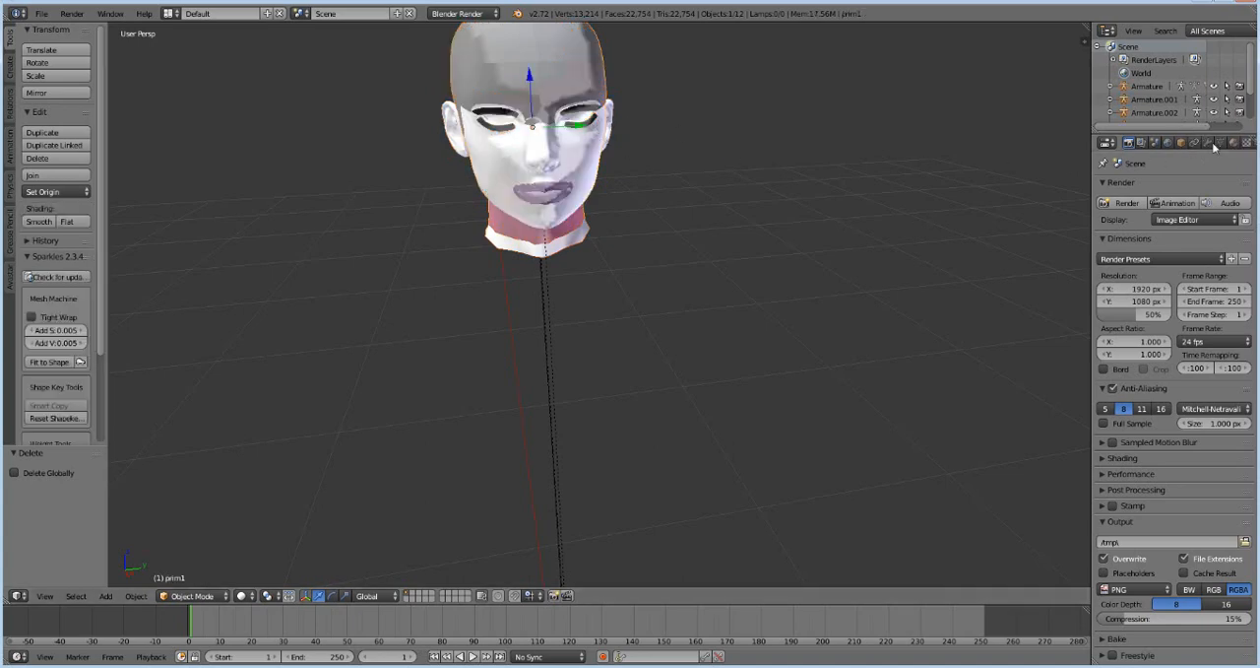
left_click(1207, 143)
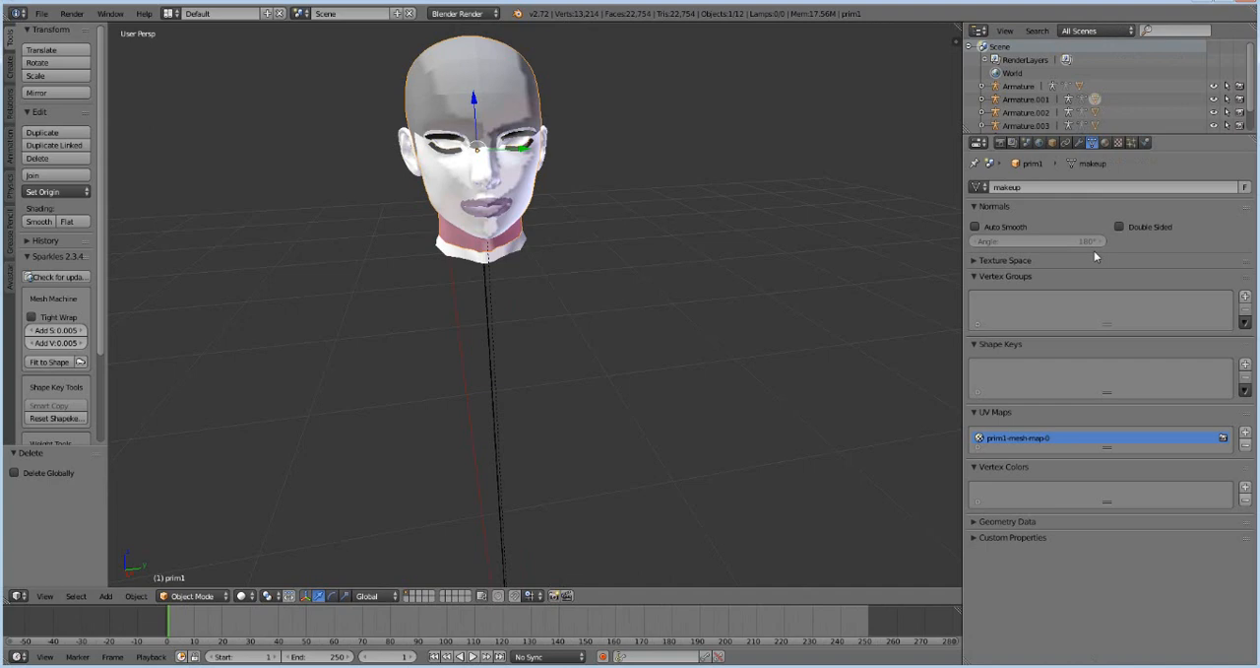
mouse_move(1044, 316)
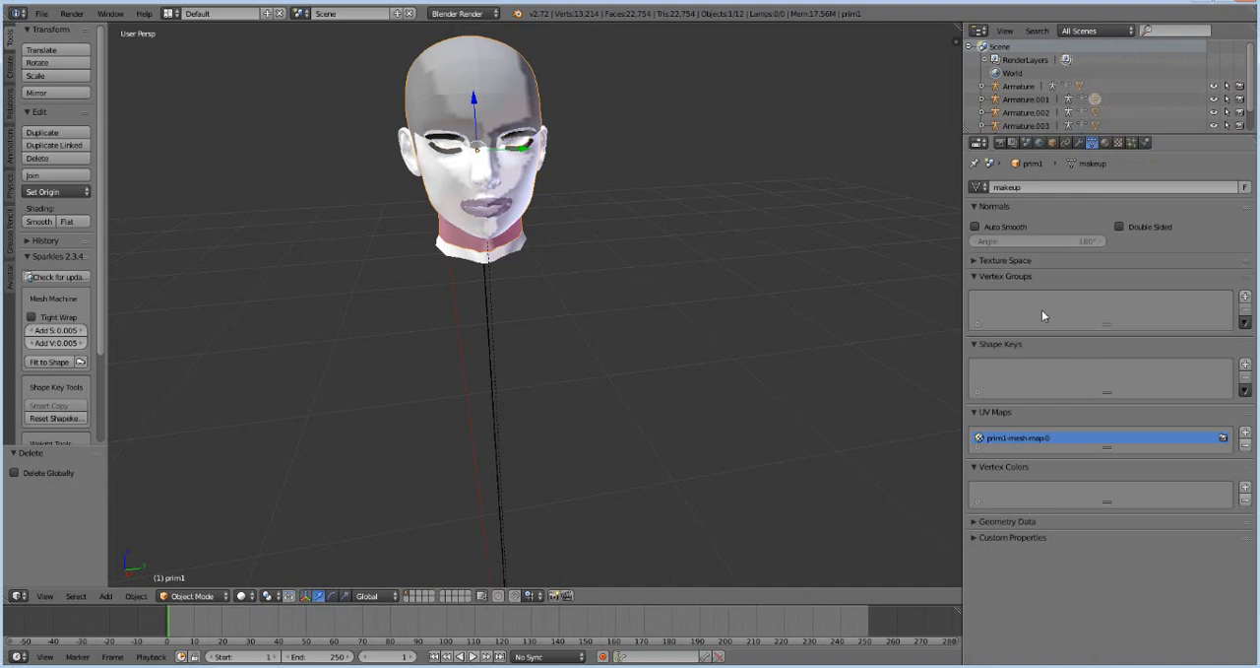
Step: Split the viewport with a UV/Image Editor beside the 3D view of the head mesh
left_click(1005, 260)
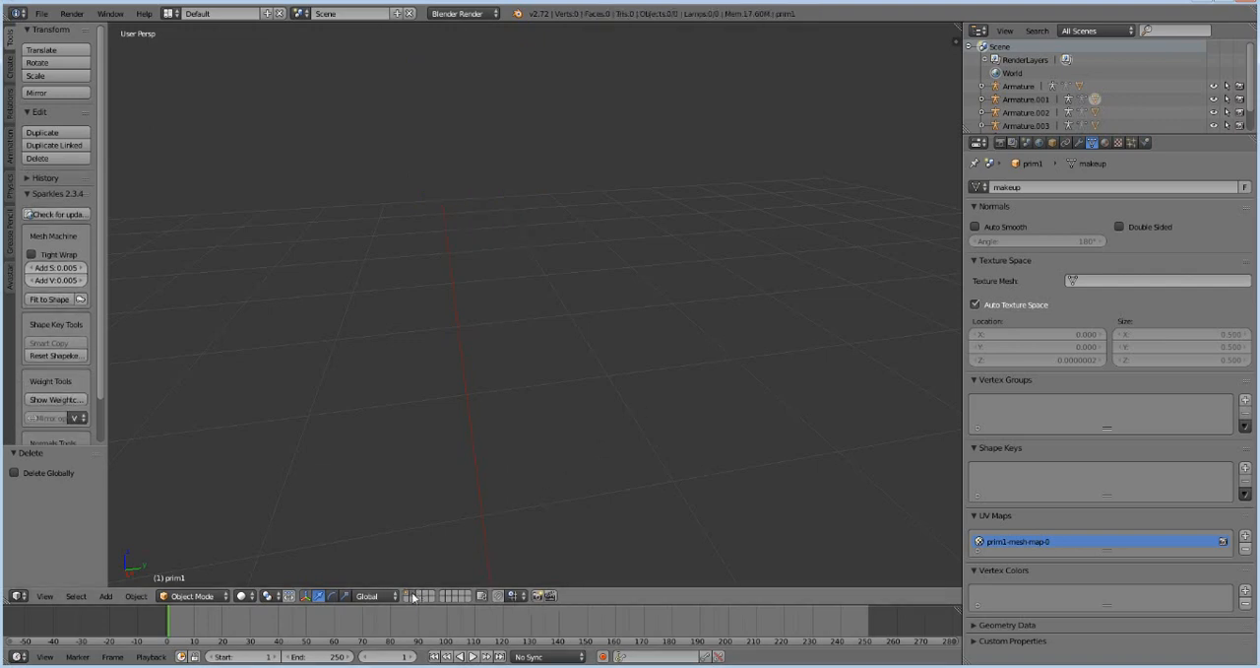
left_click(106, 596)
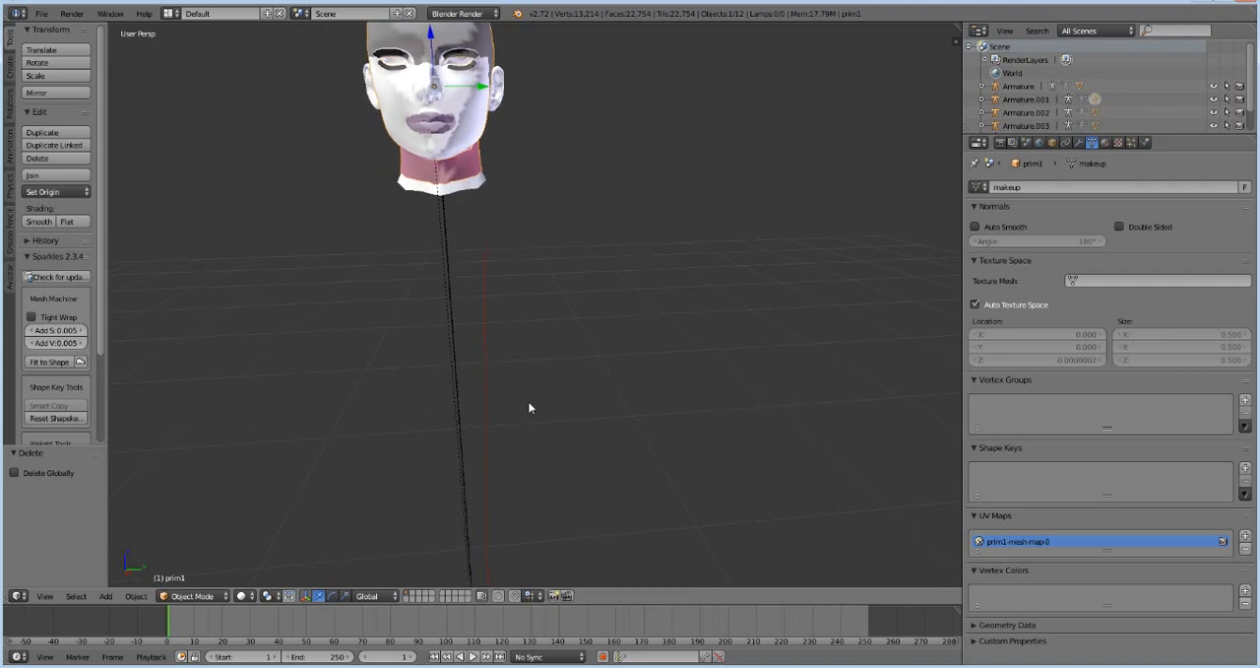
mouse_move(535, 403)
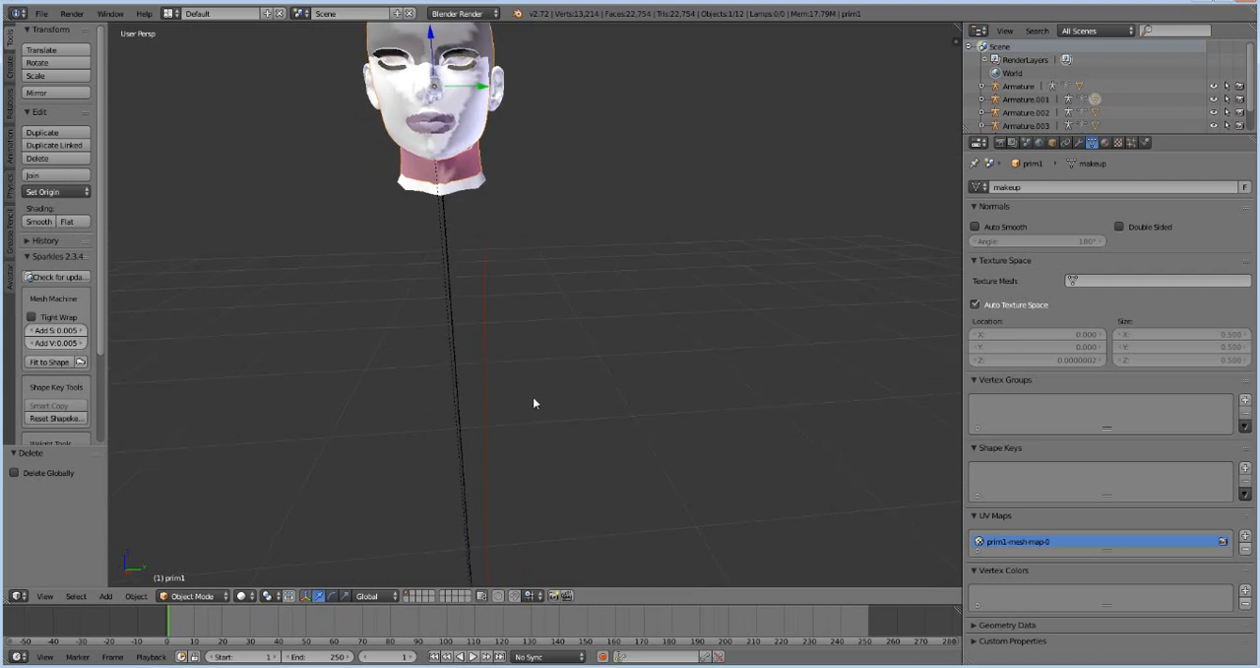
mouse_move(537, 401)
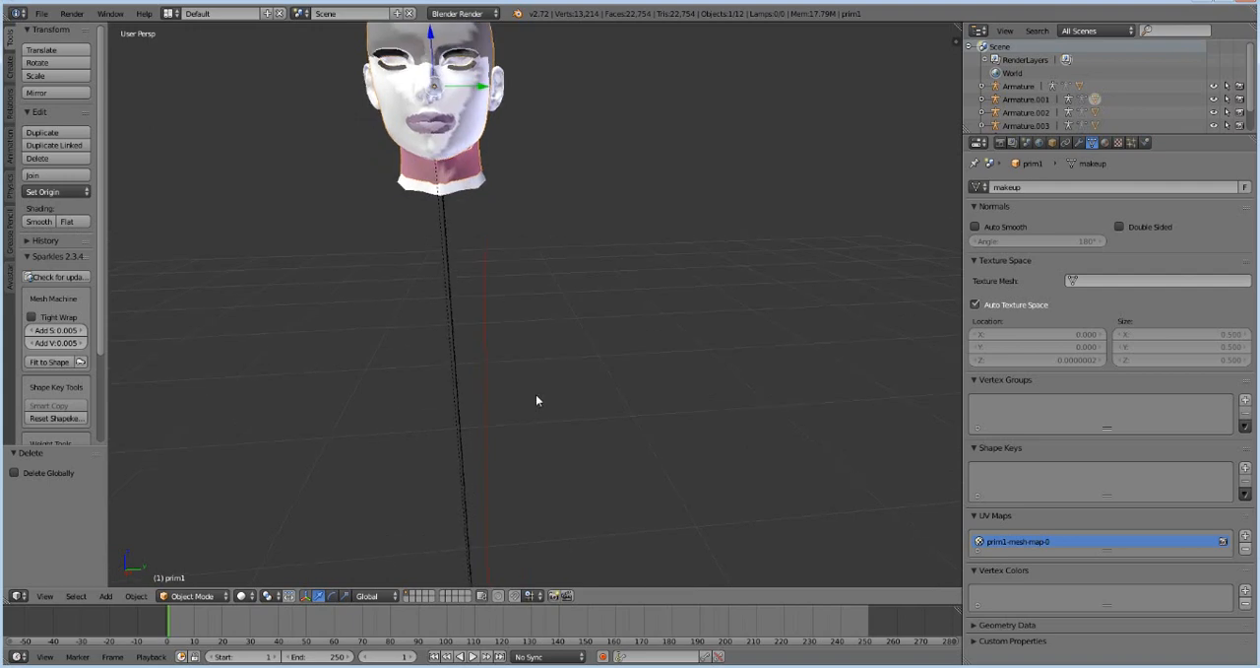
mouse_move(457, 243)
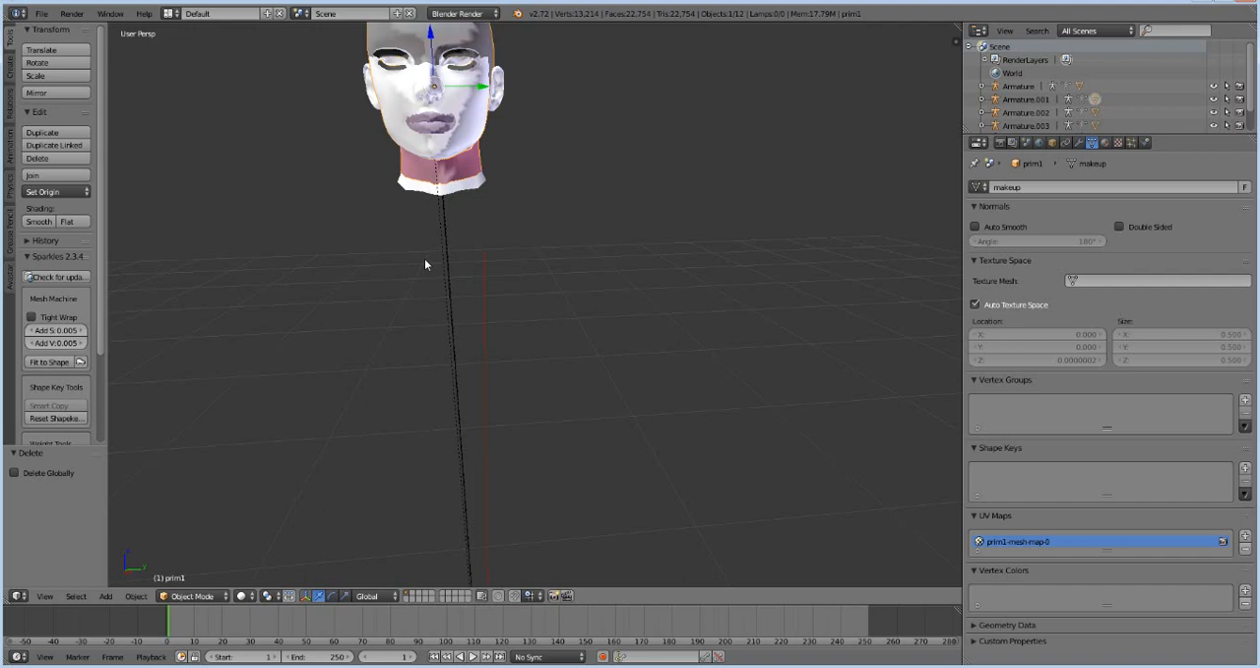
mouse_move(516, 303)
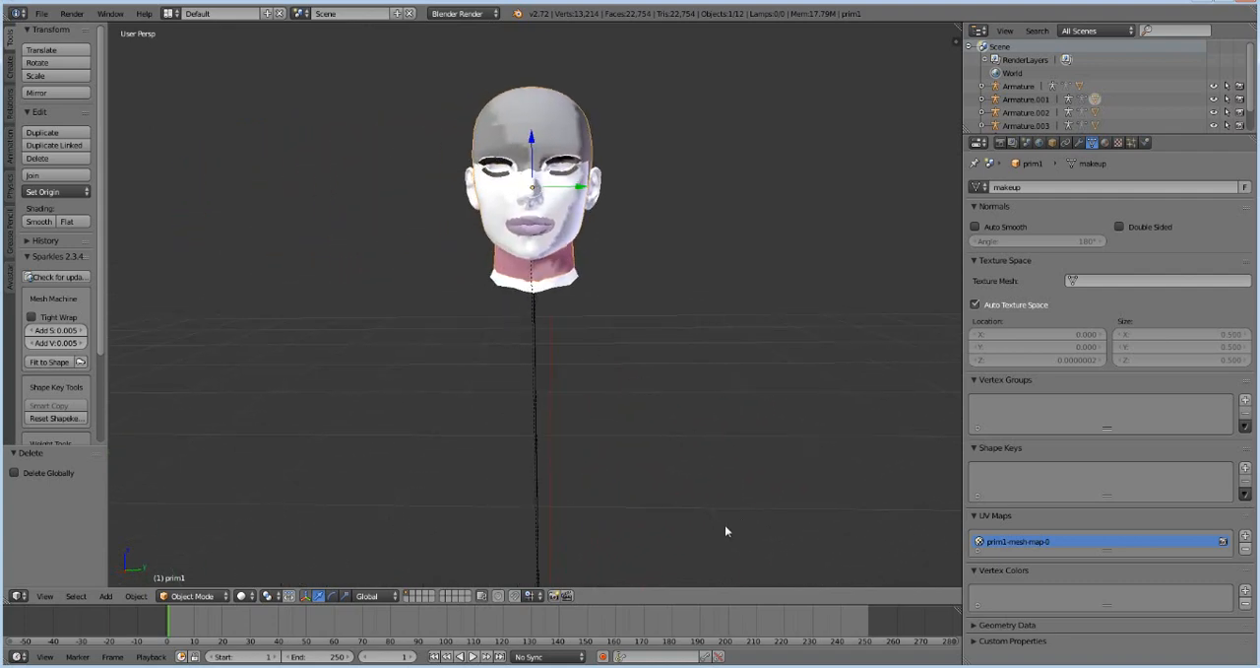
mouse_move(604, 264)
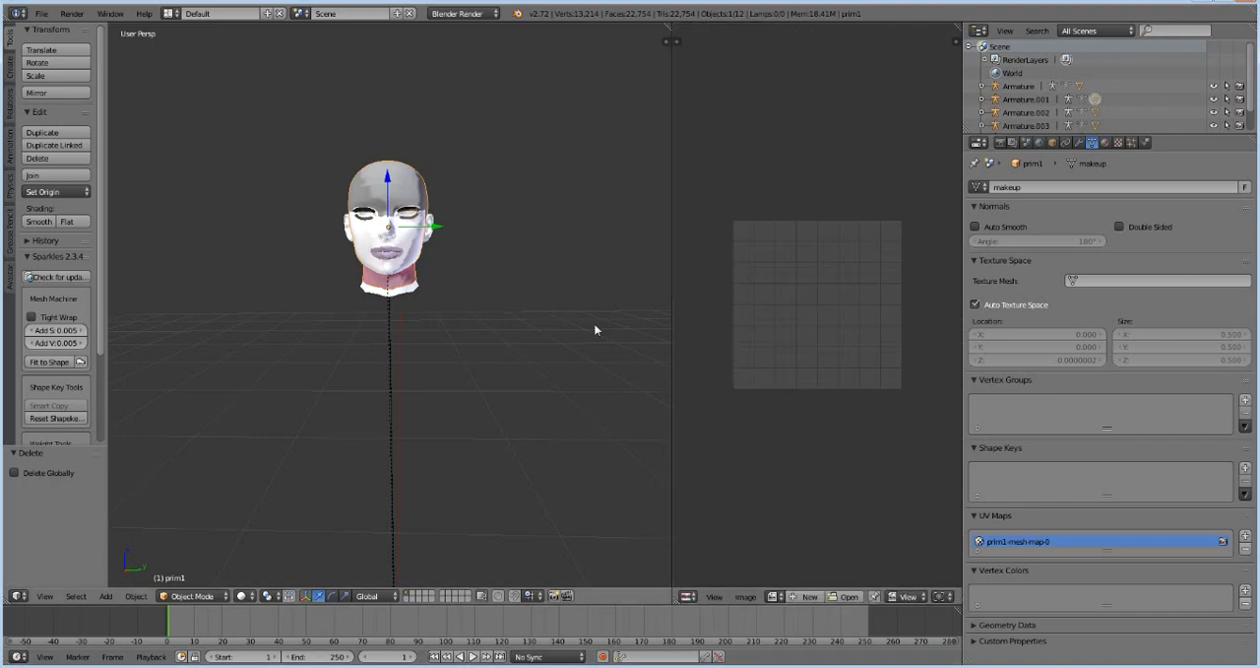
Step: Toggle the head mesh into Edit Mode so its UV layout shows in the image editor
key("Tab")
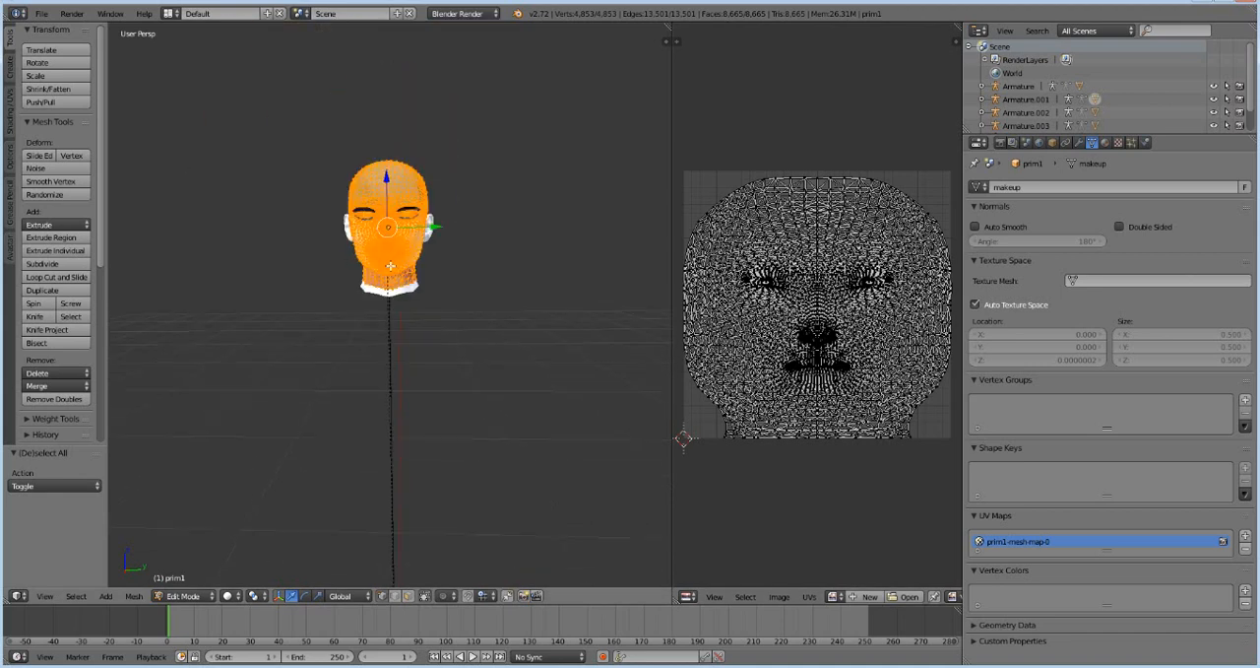
key("Tab")
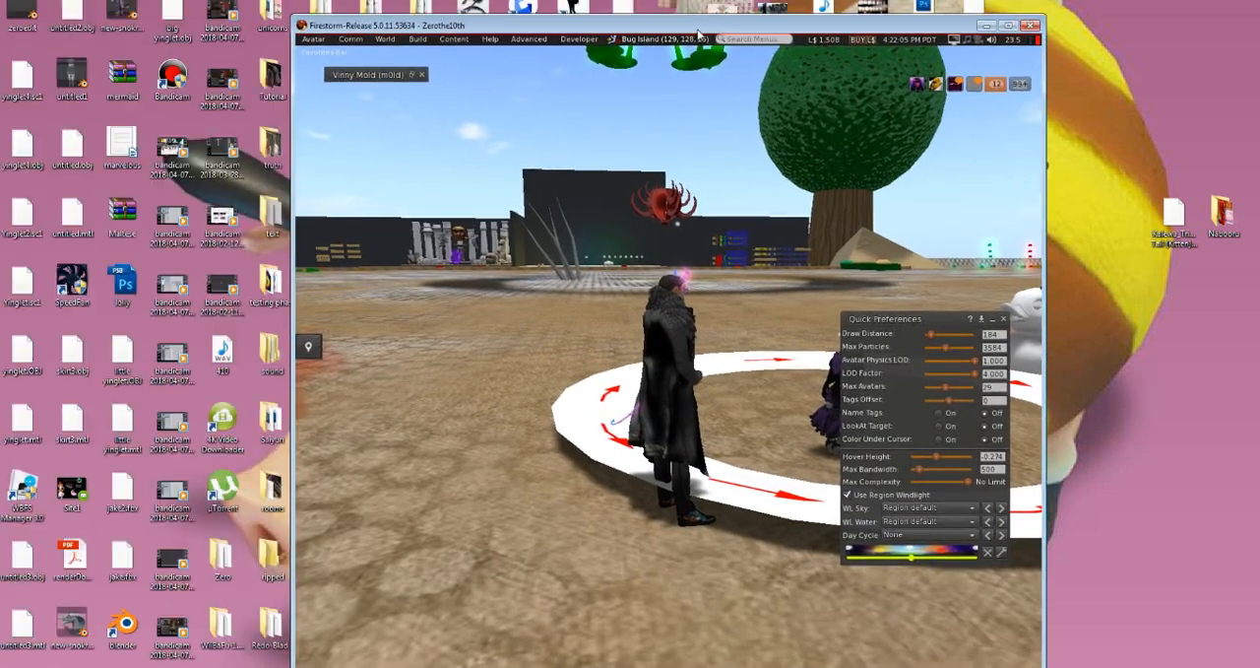
Step: Load bjd headtext.dae into the Upload Model window, review it, and close without uploading
left_click(313, 38)
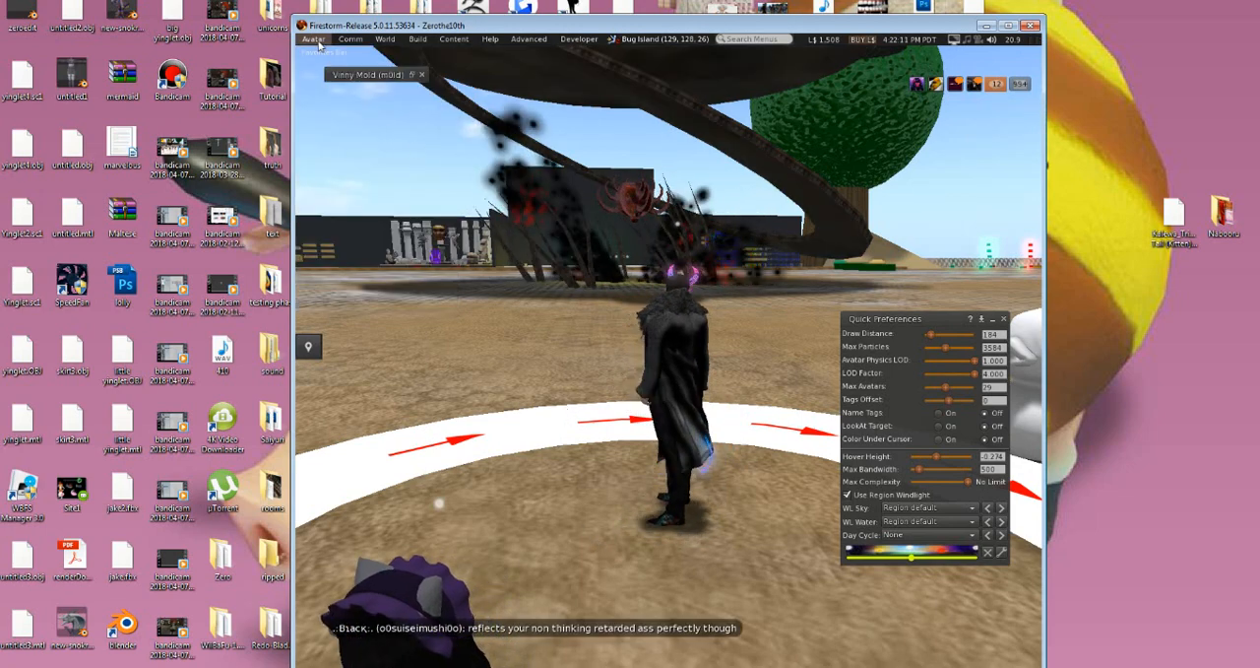
left_click(416, 39)
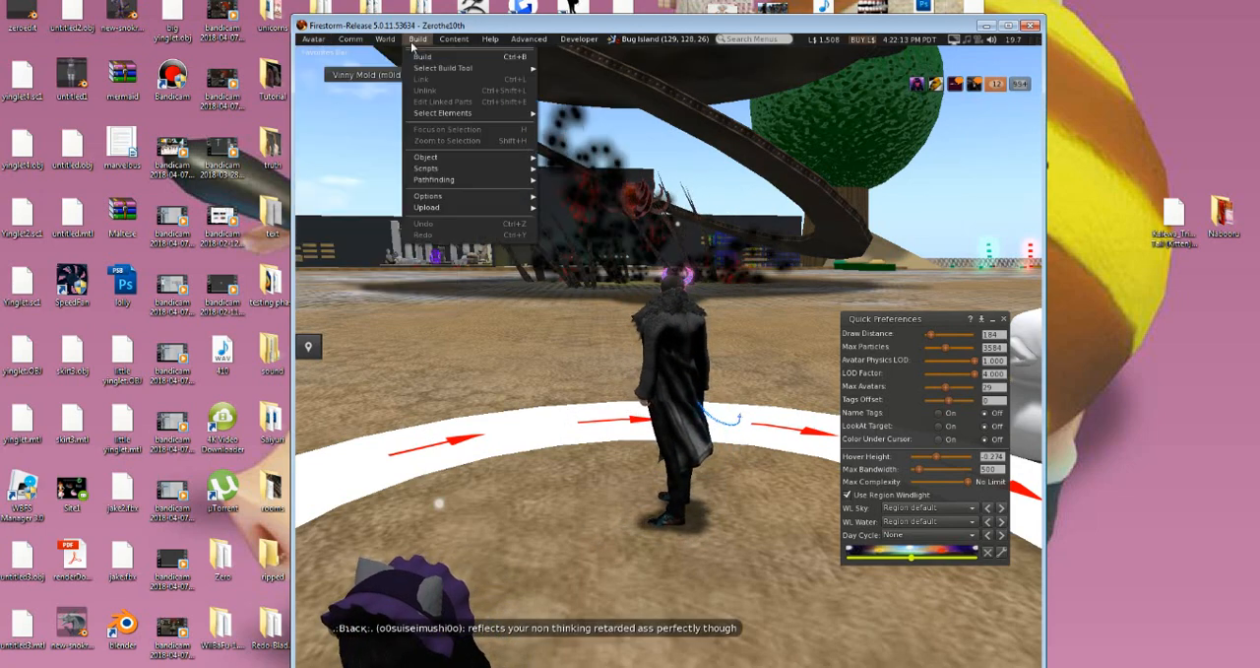
left_click(426, 208)
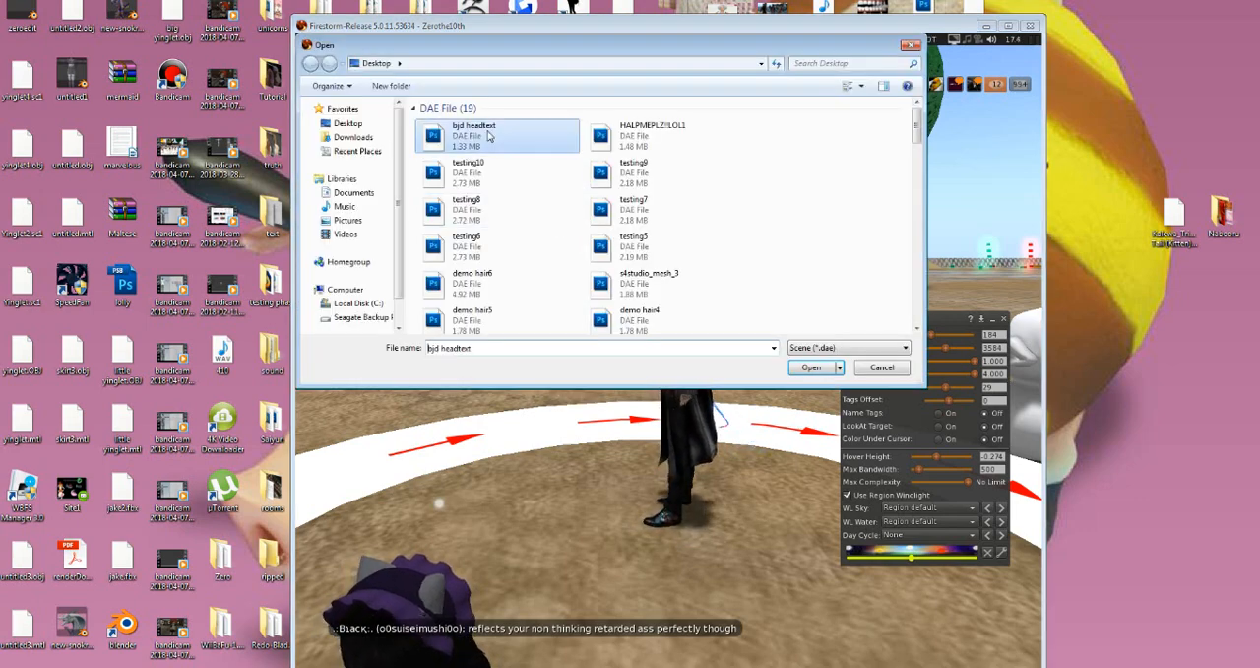
left_click(812, 366)
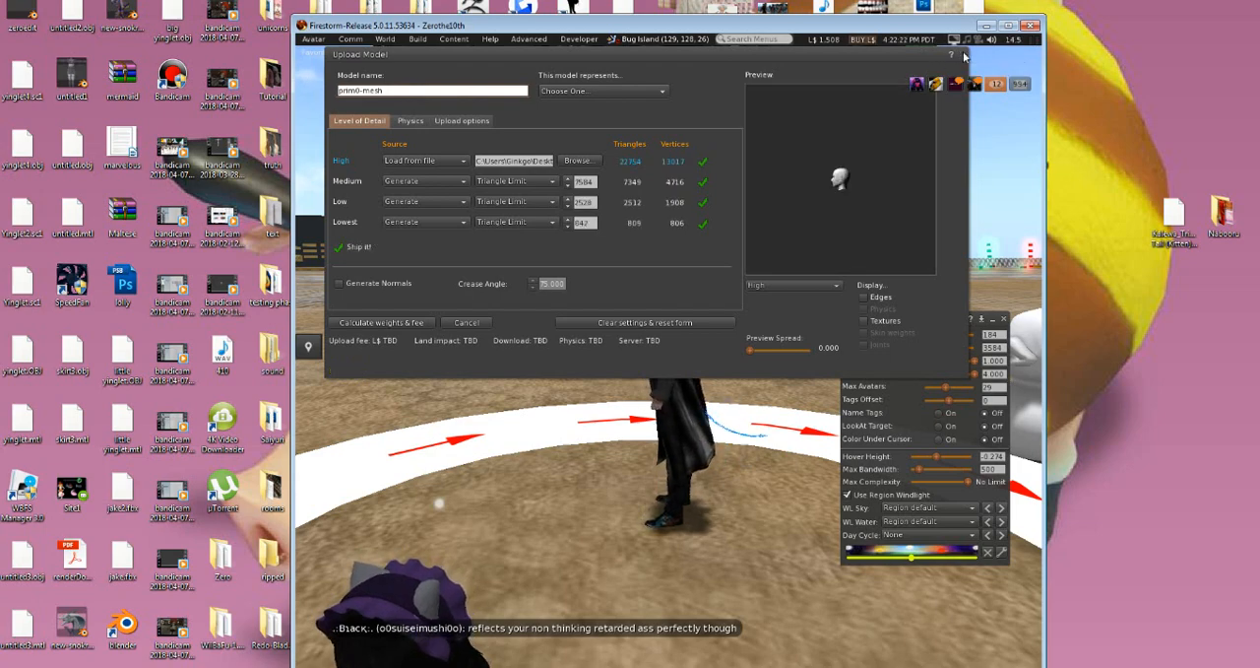
left_click(465, 322)
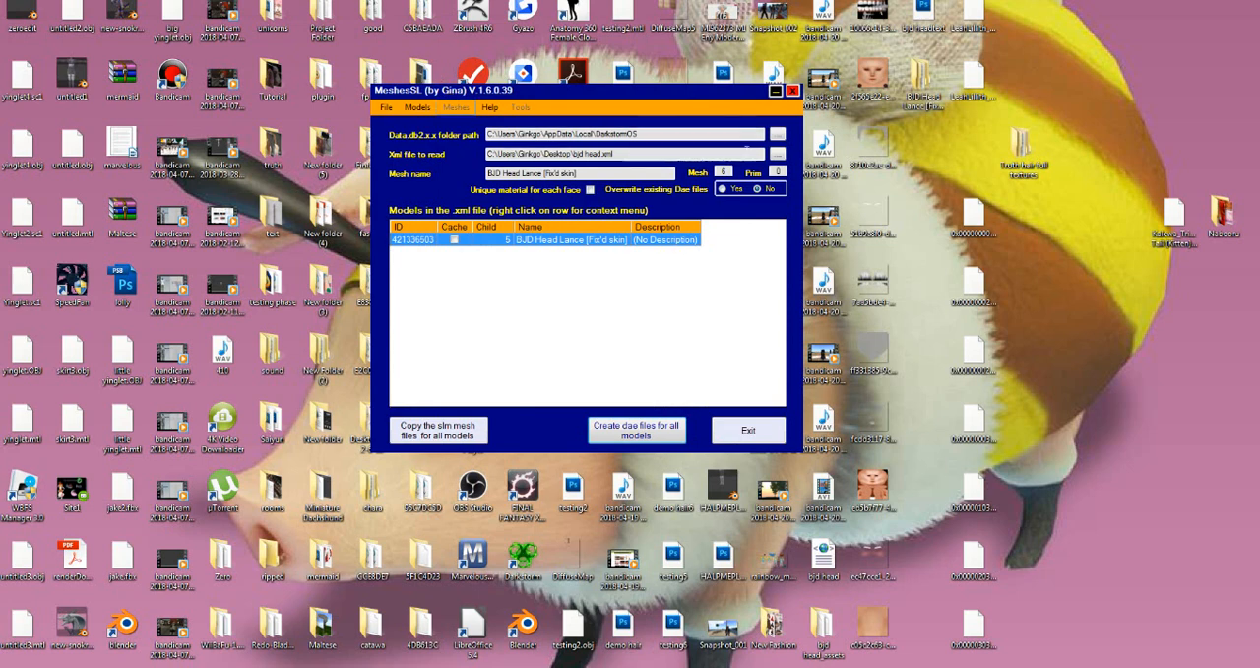
mouse_move(1140, 243)
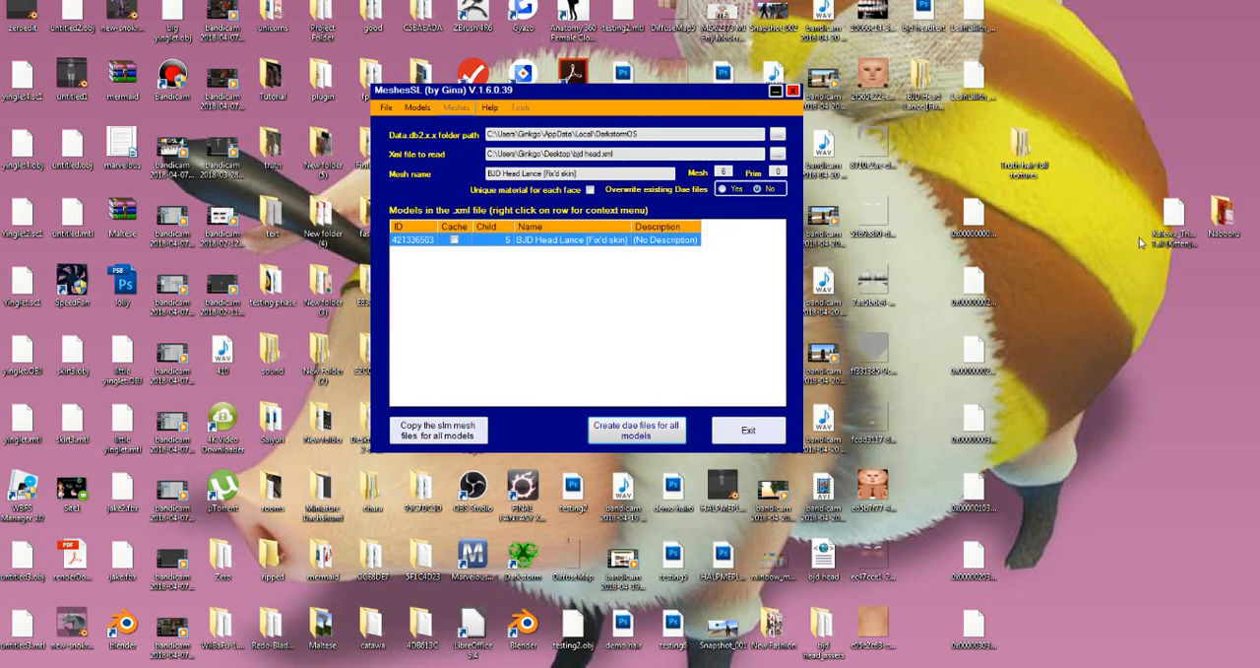
mouse_move(1226, 8)
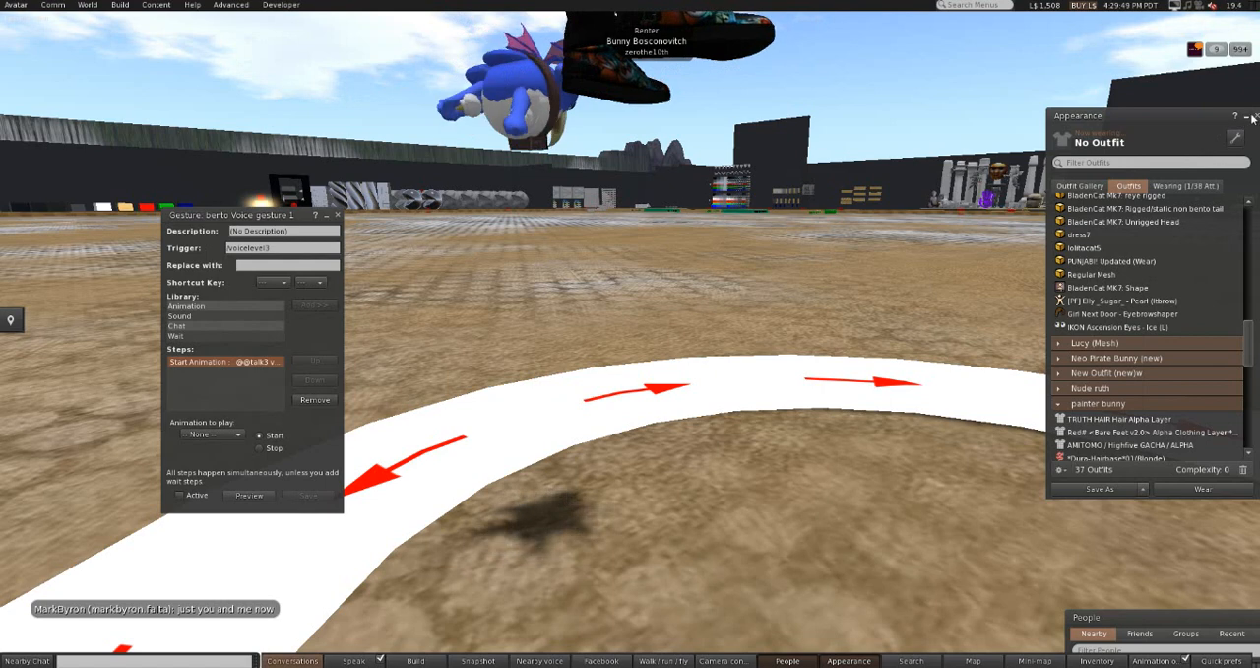
Step: Start a mesh upload and browse into BJD Head Lance [Fix'd skin] > files to upload for the .dae
left_click(1255, 116)
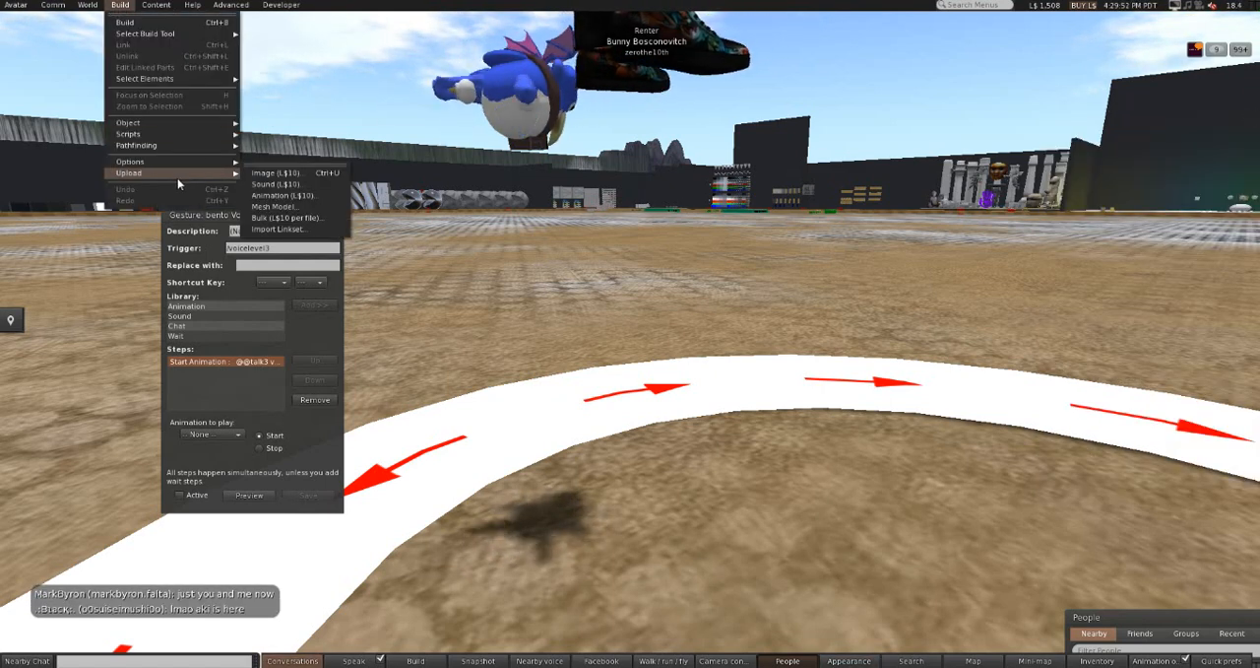
left_click(276, 206)
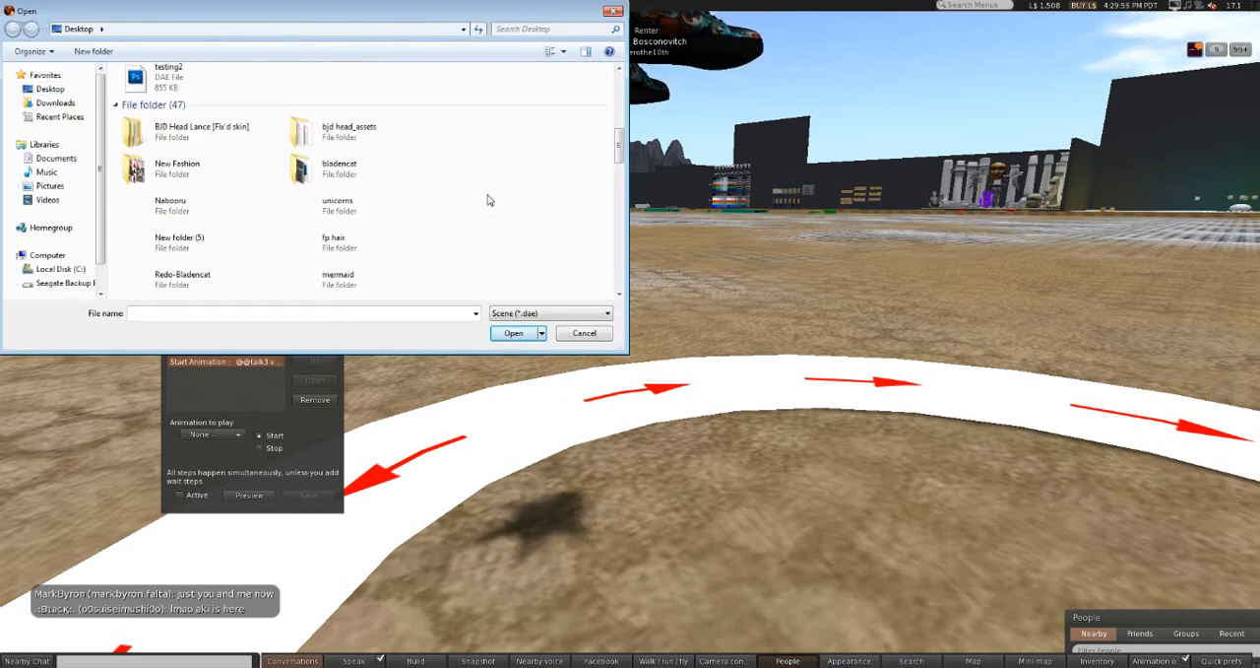
double_click(200, 130)
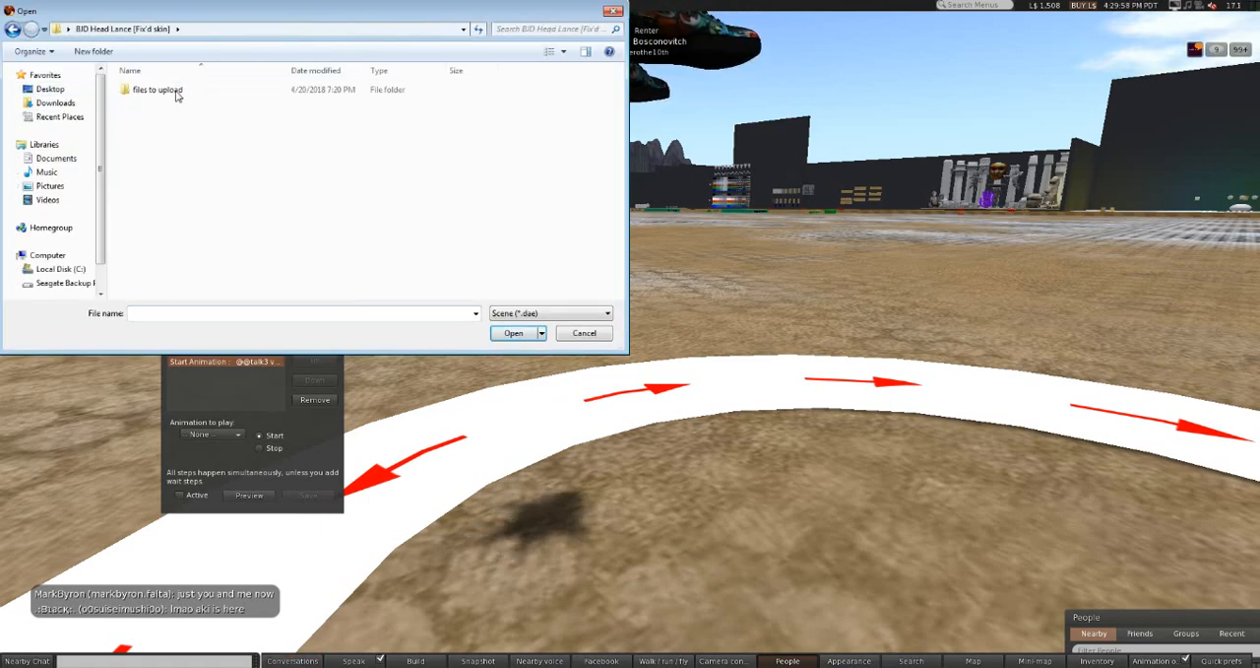
double_click(157, 89)
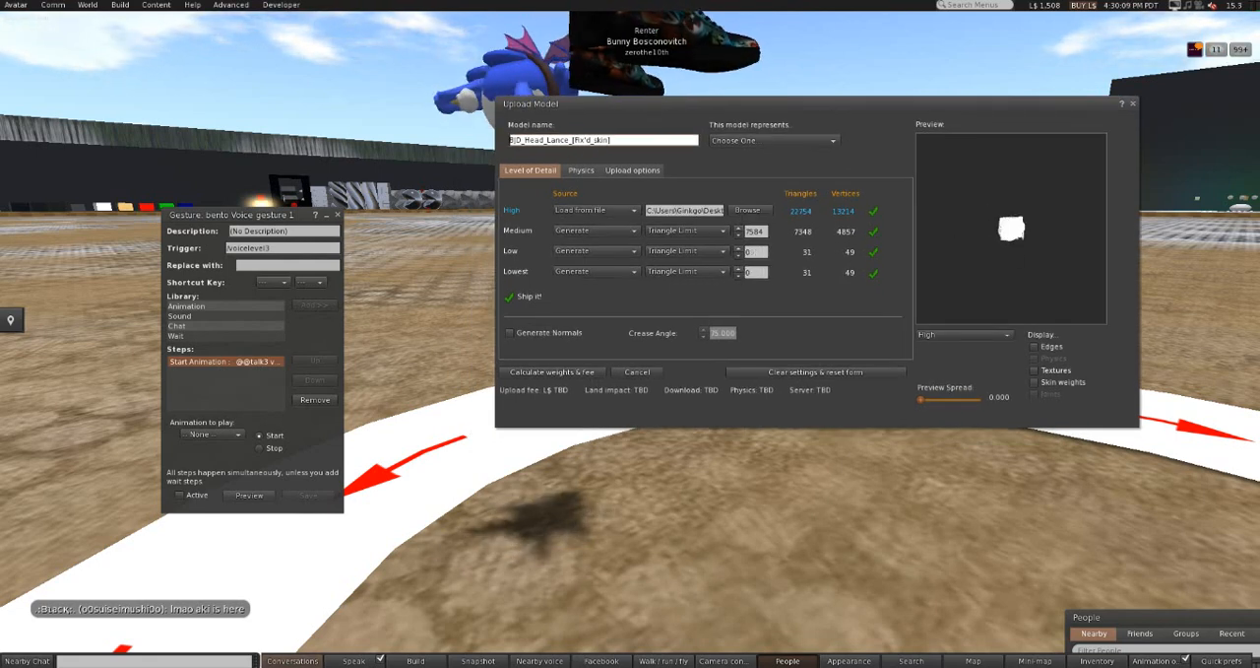
Step: Include skin weights in the upload options and upload the head mesh for L$17
left_click(632, 170)
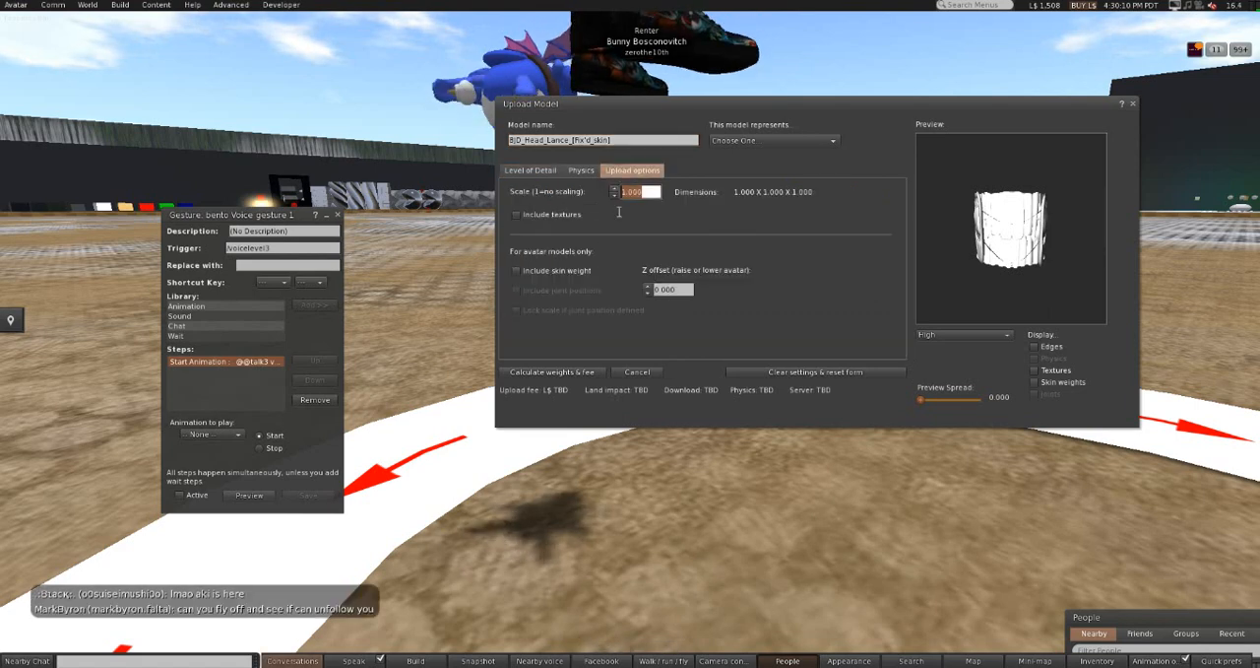
left_click(515, 270)
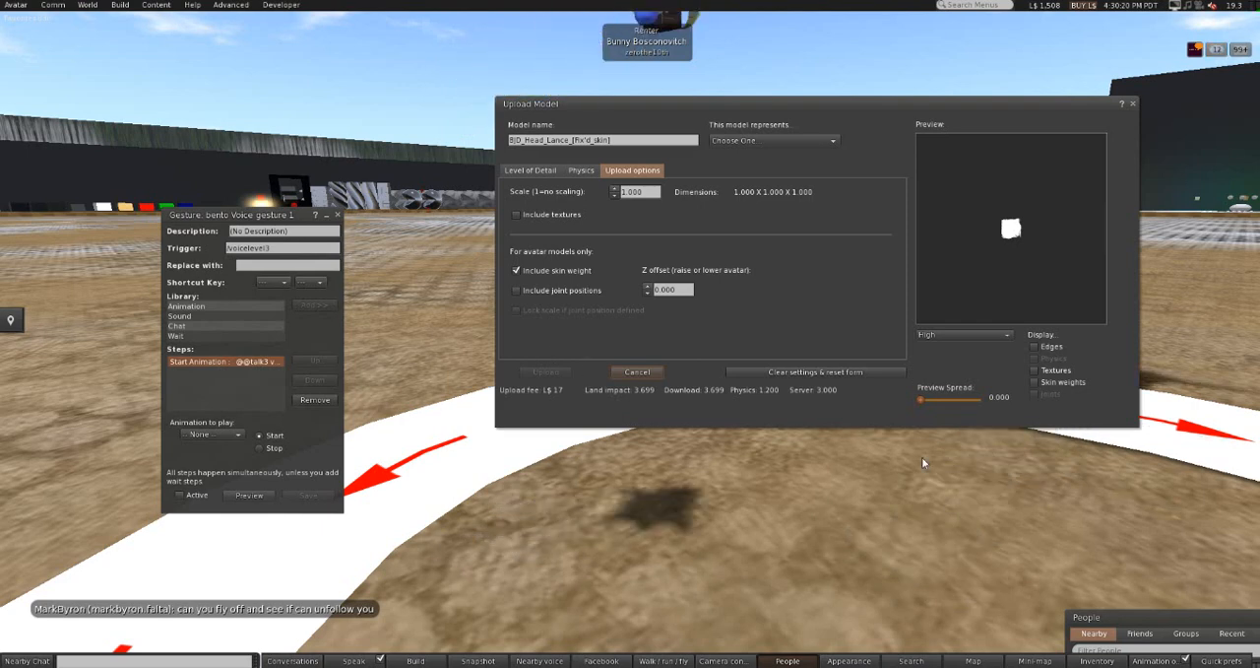
left_click(786, 660)
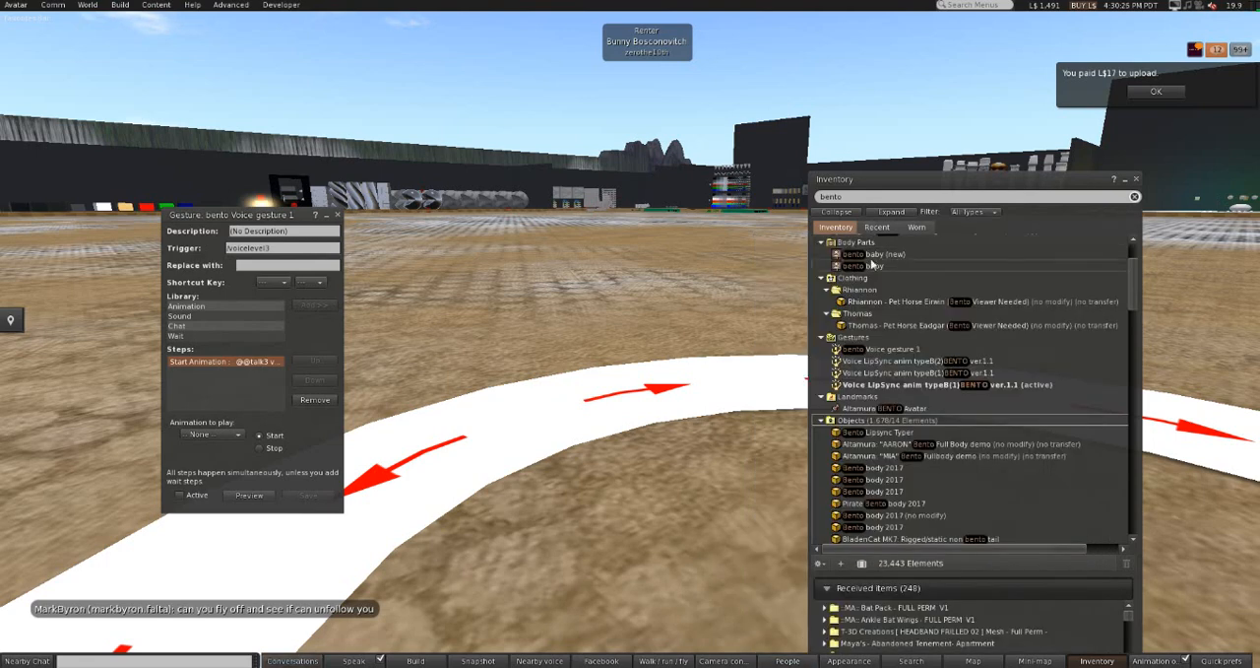
Step: In Recent inventory, clear the bento filter and wear the uploaded BJD_Head_Lance_[Fix'd_skin]
left_click(877, 226)
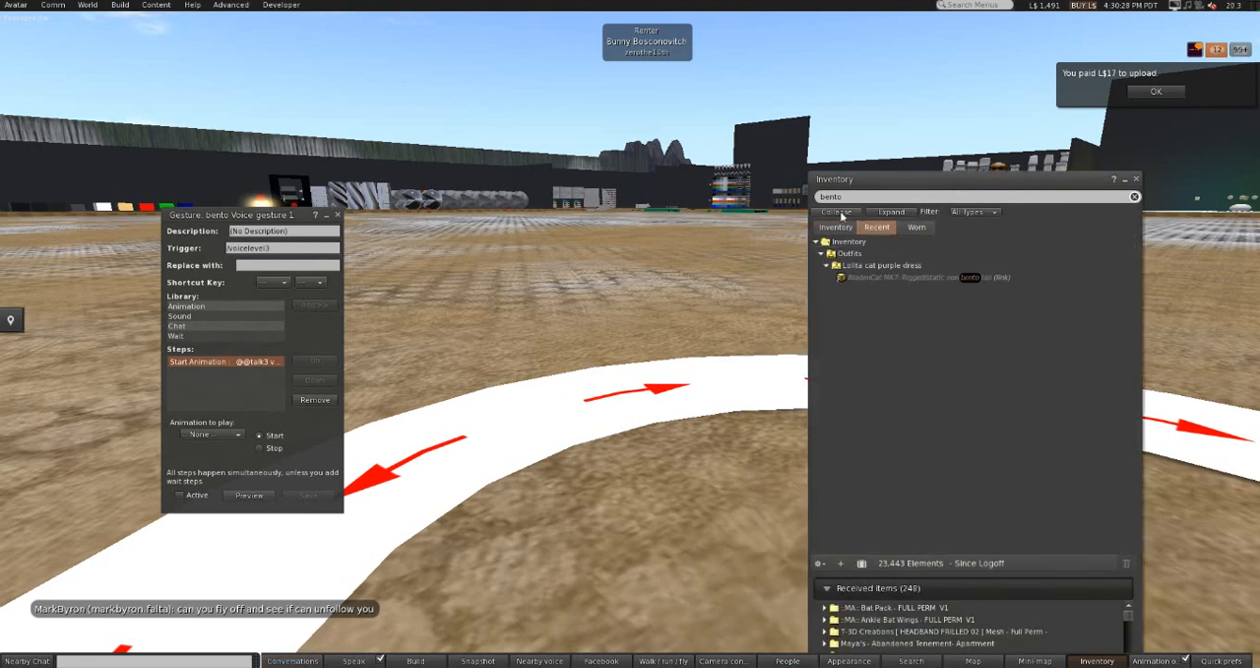
left_click(1134, 197)
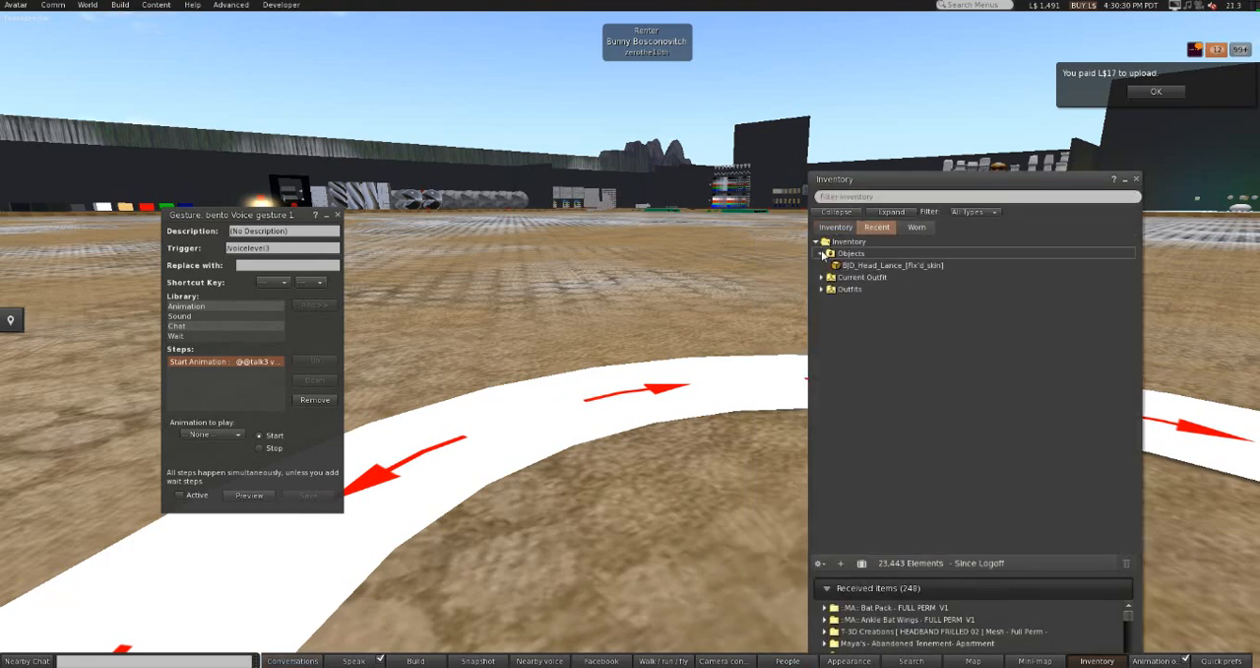
left_click(891, 265)
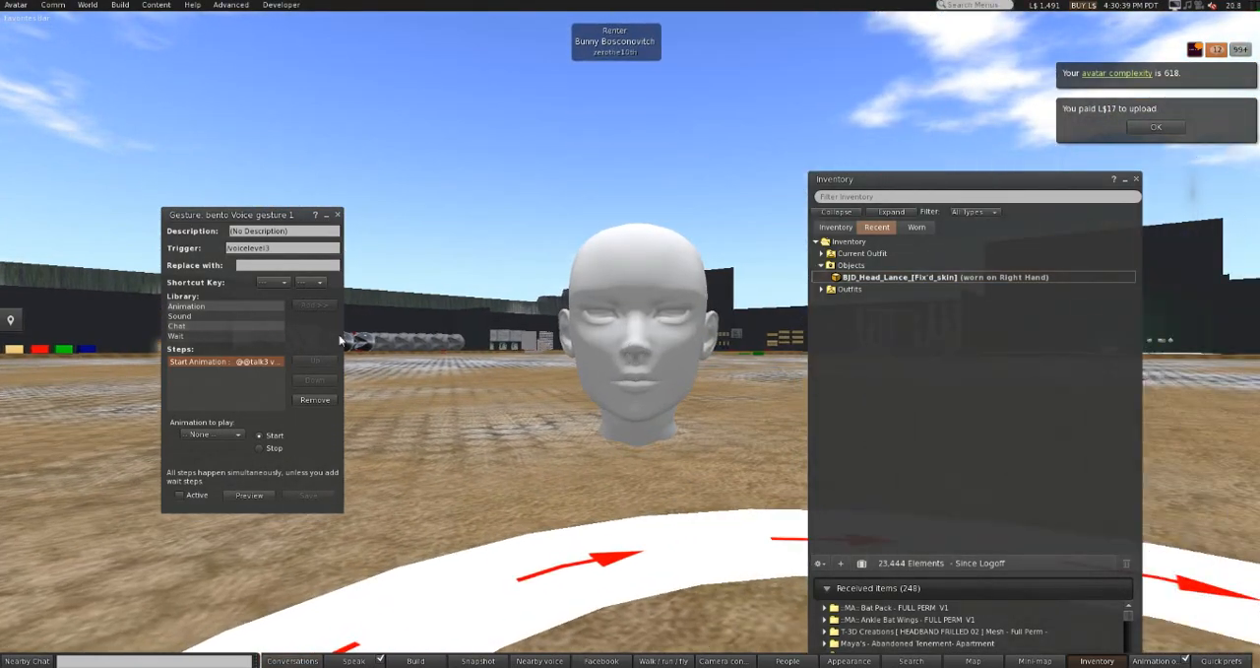
Step: Play the bento Voice gesture 1 preview twice to check the mouth animation on the worn head
left_click(248, 496)
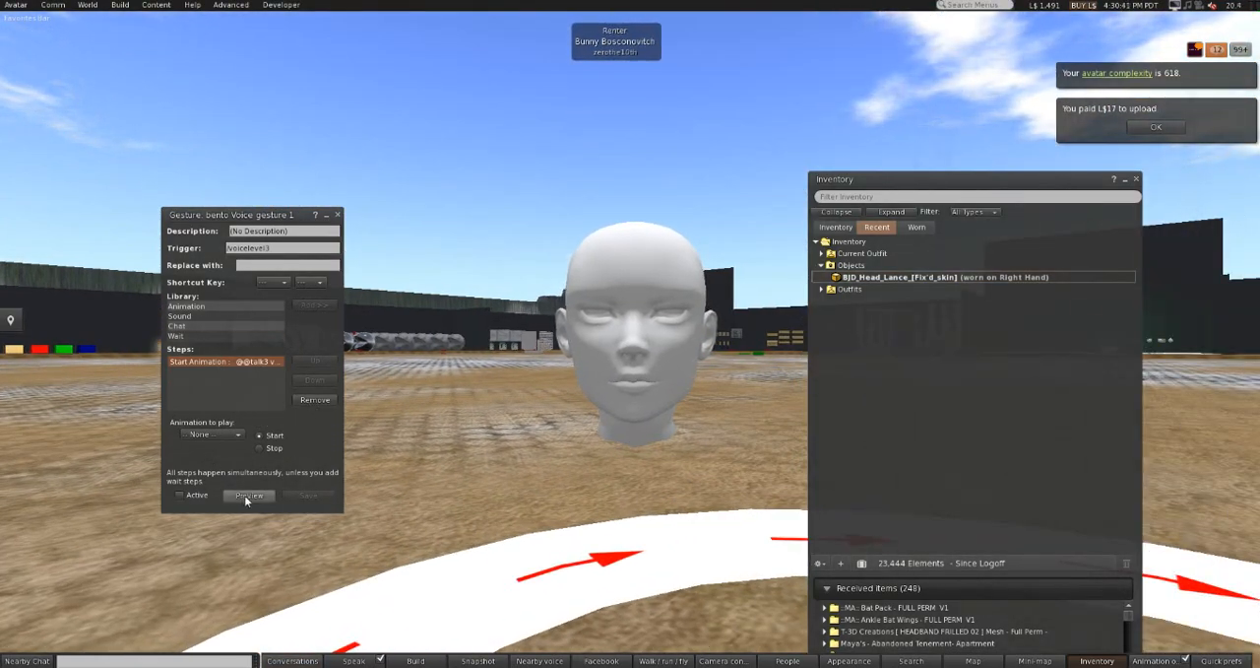
left_click(249, 495)
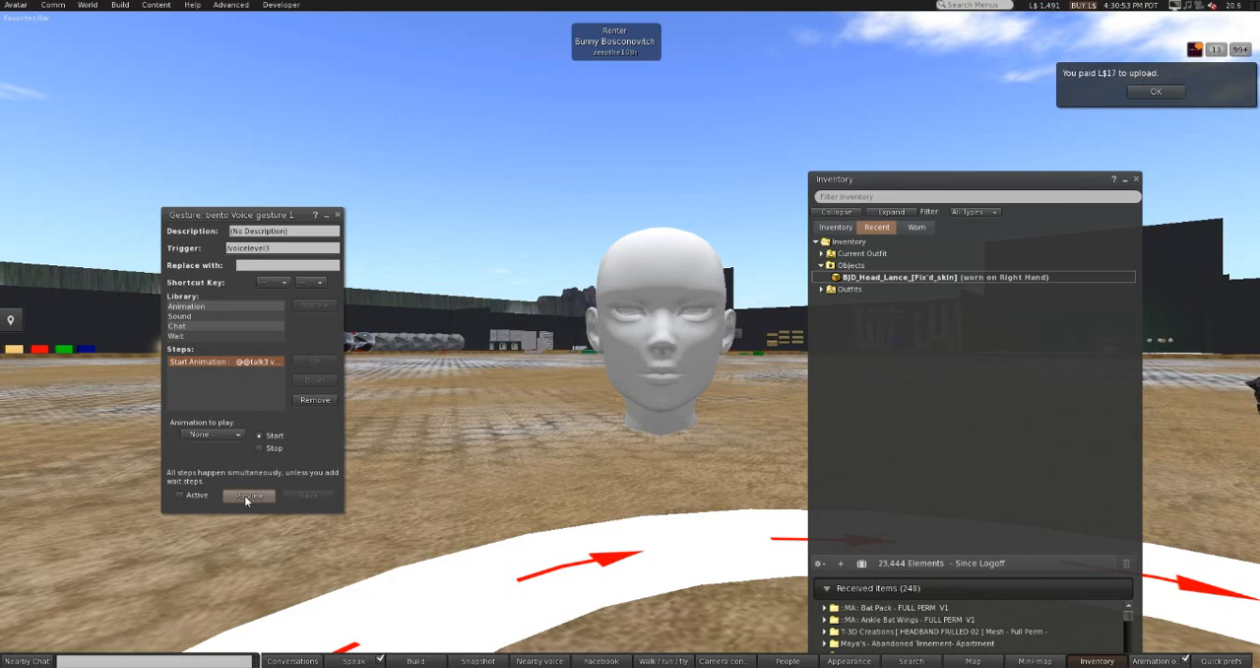
left_click(248, 495)
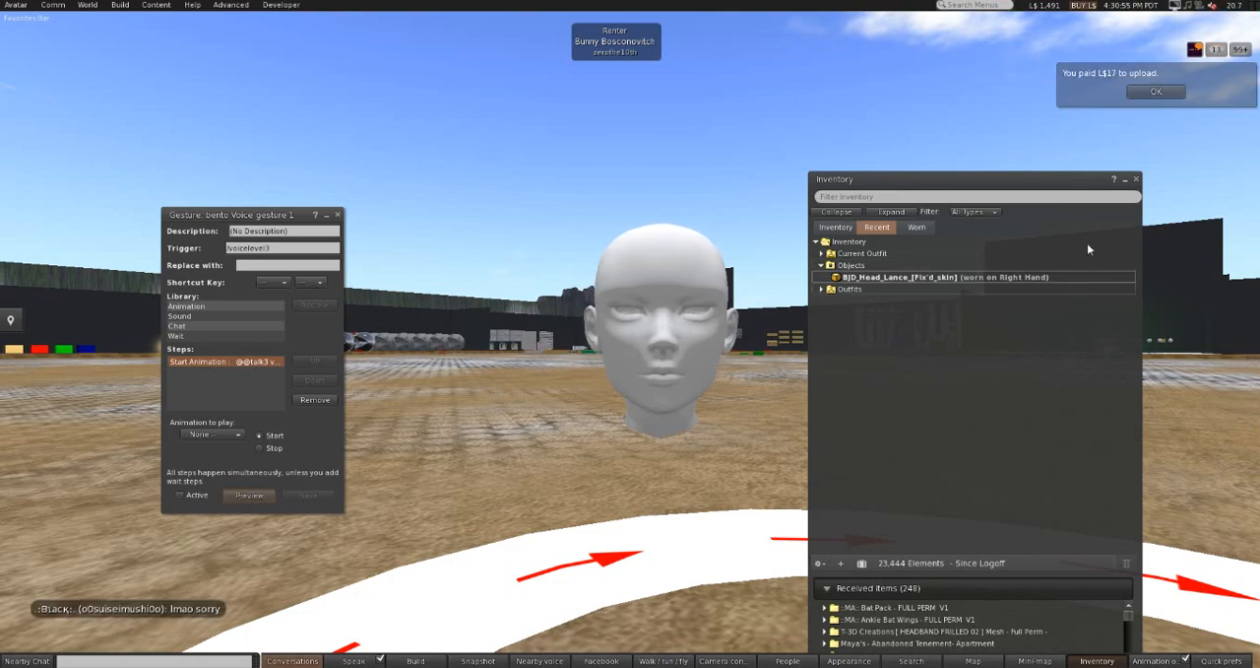